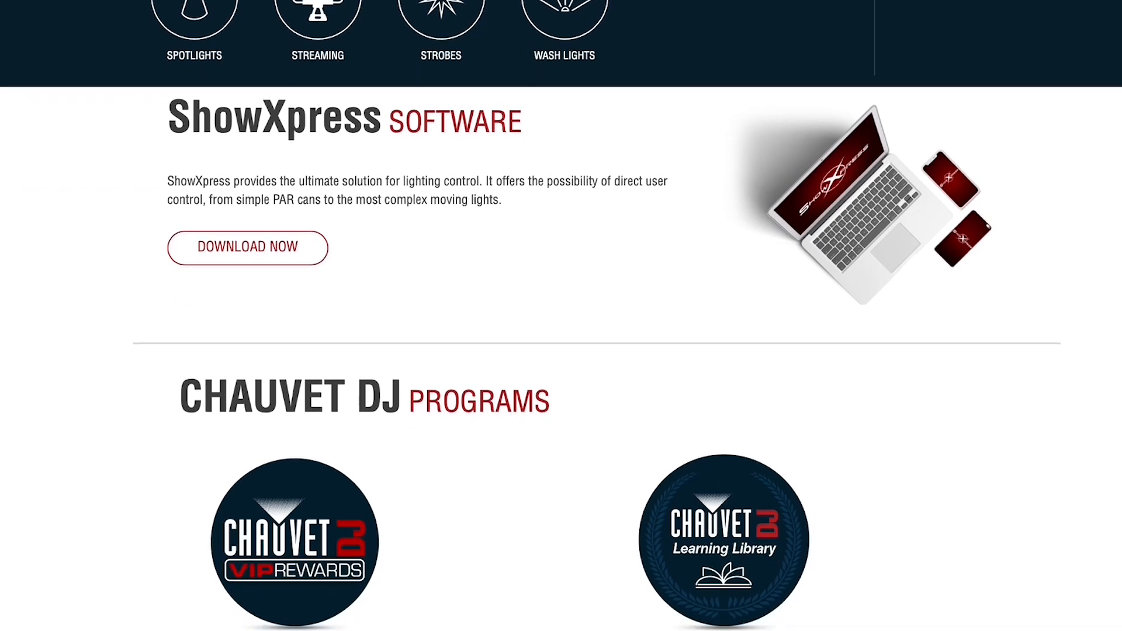
Switch to Editor mode and show the Fixtures patch grid with all addressed units
left_click(247, 248)
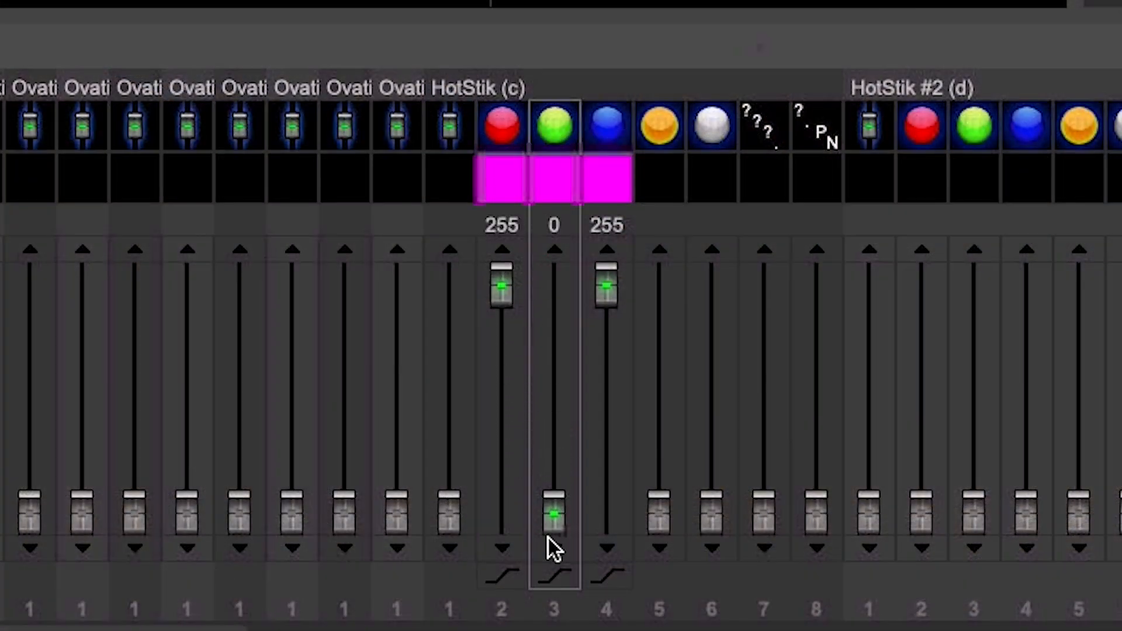
left_click(128, 40)
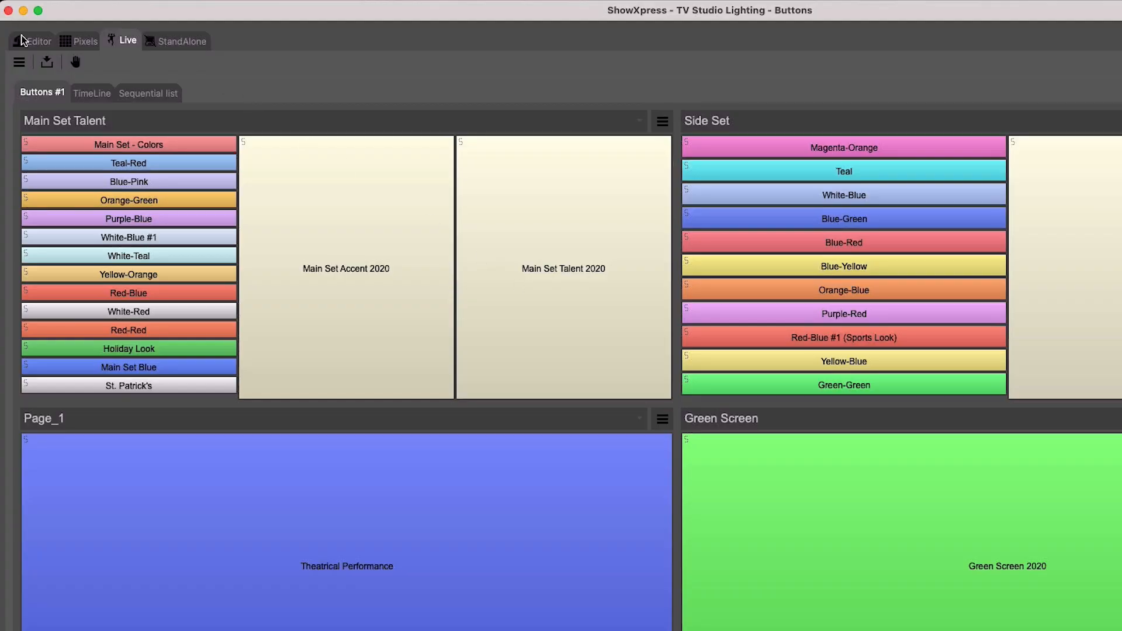
left_click(39, 41)
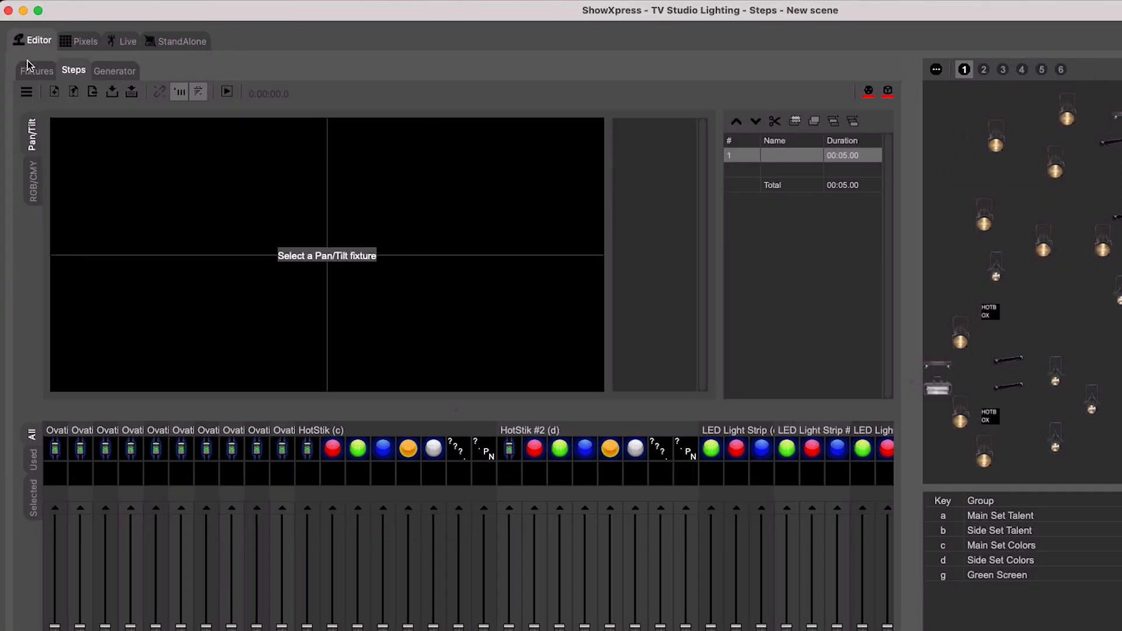
left_click(36, 70)
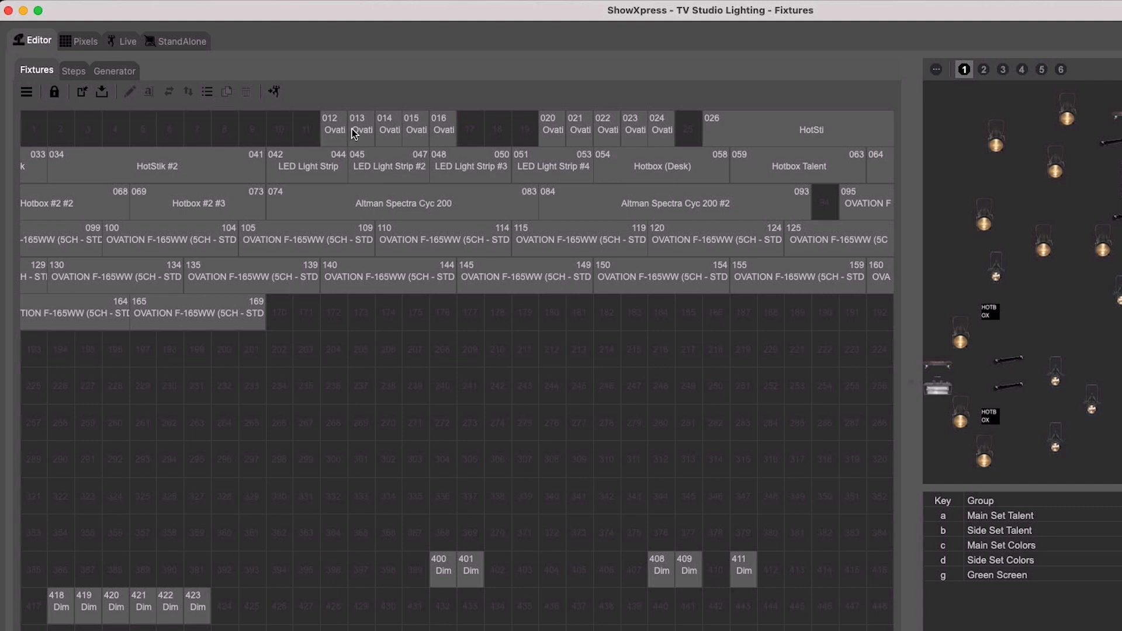
mouse_move(552, 160)
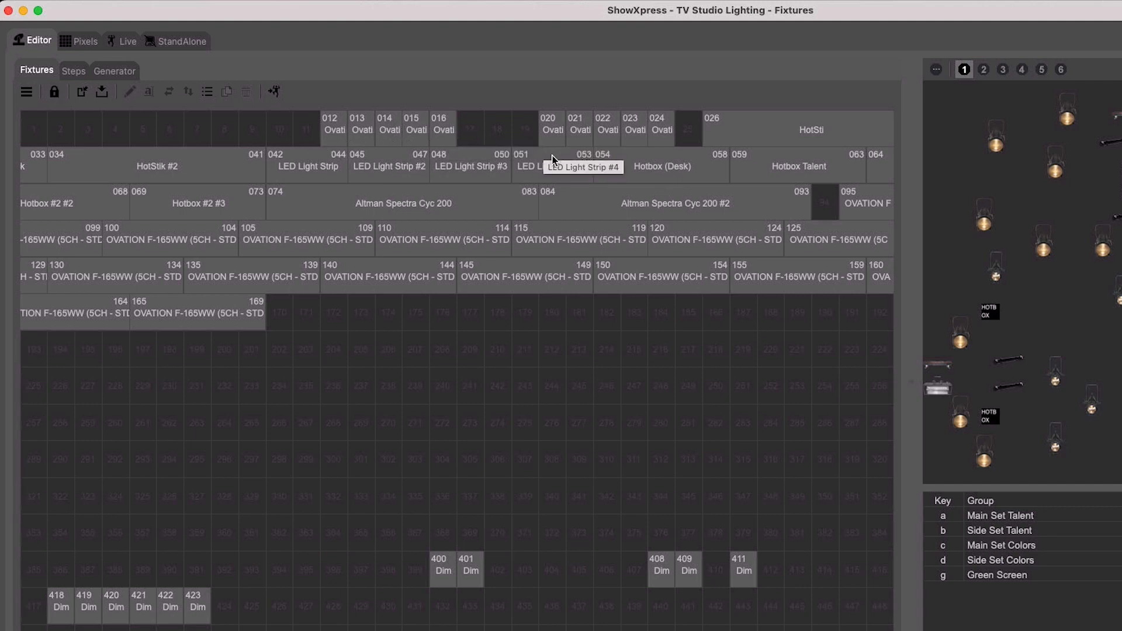
mouse_move(686, 530)
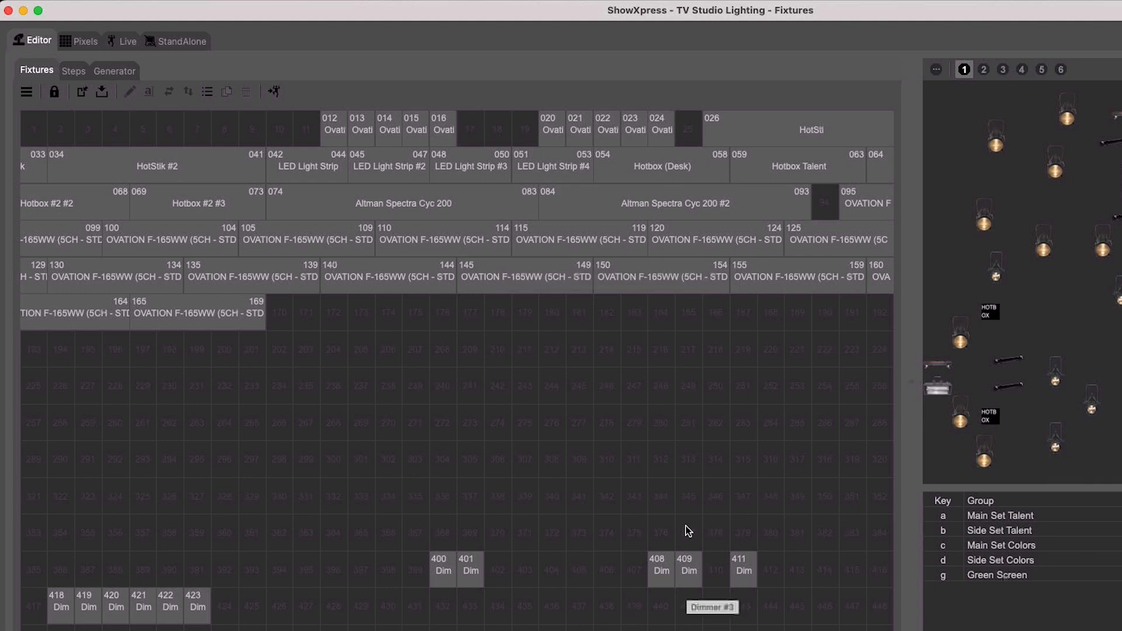
mouse_move(500, 353)
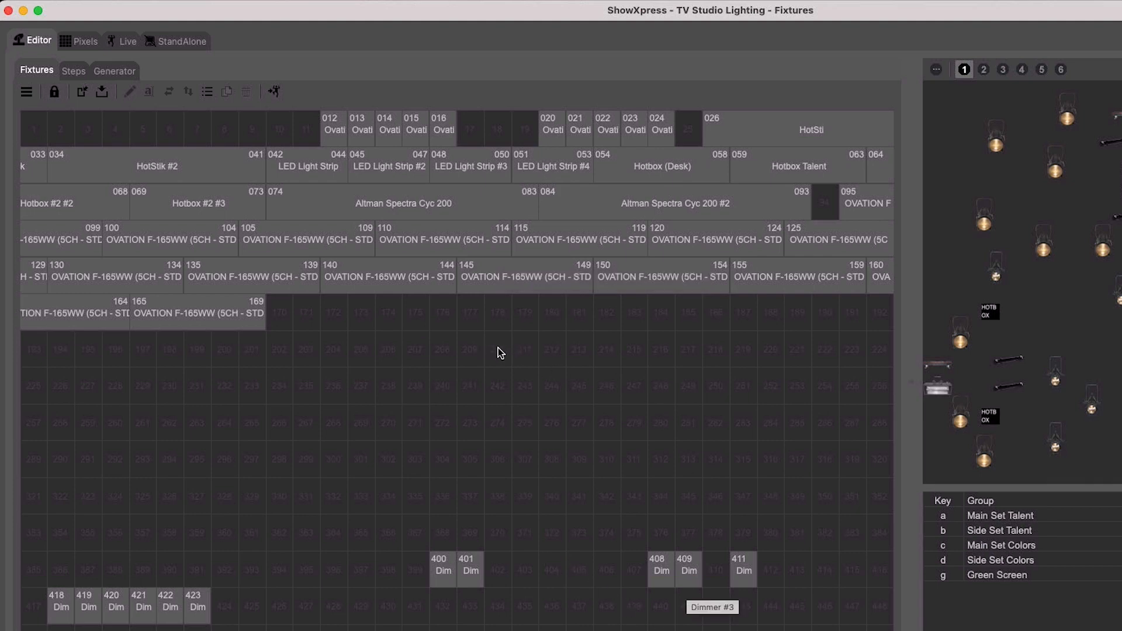
Add an American DJ 12PHex (12ch) fixture from the empty patch area's menu
right_click(499, 352)
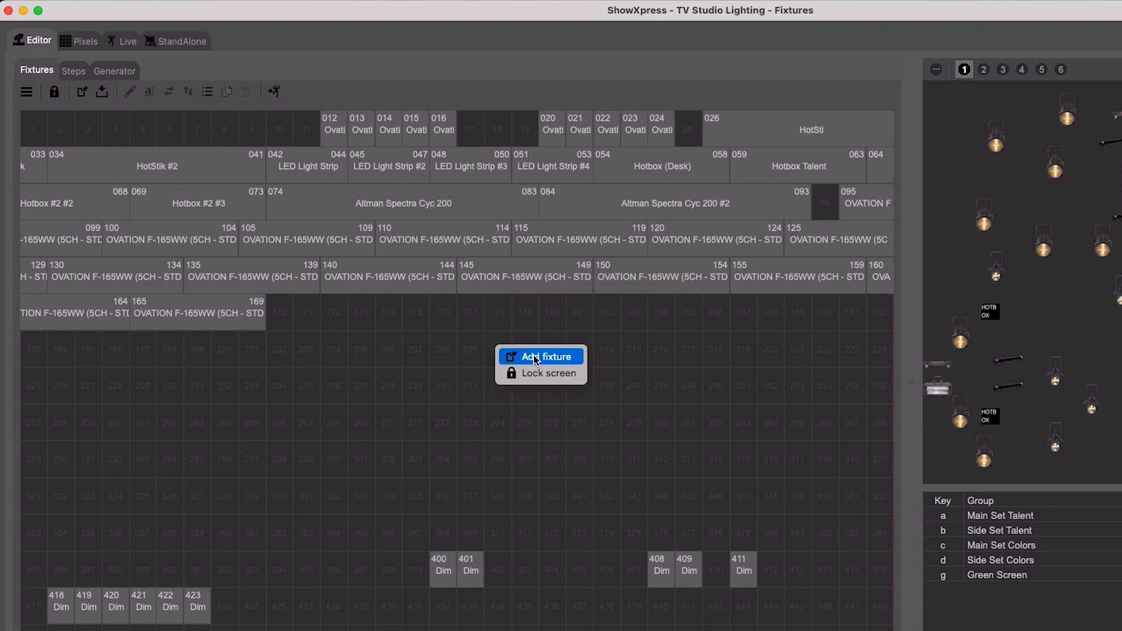
left_click(573, 361)
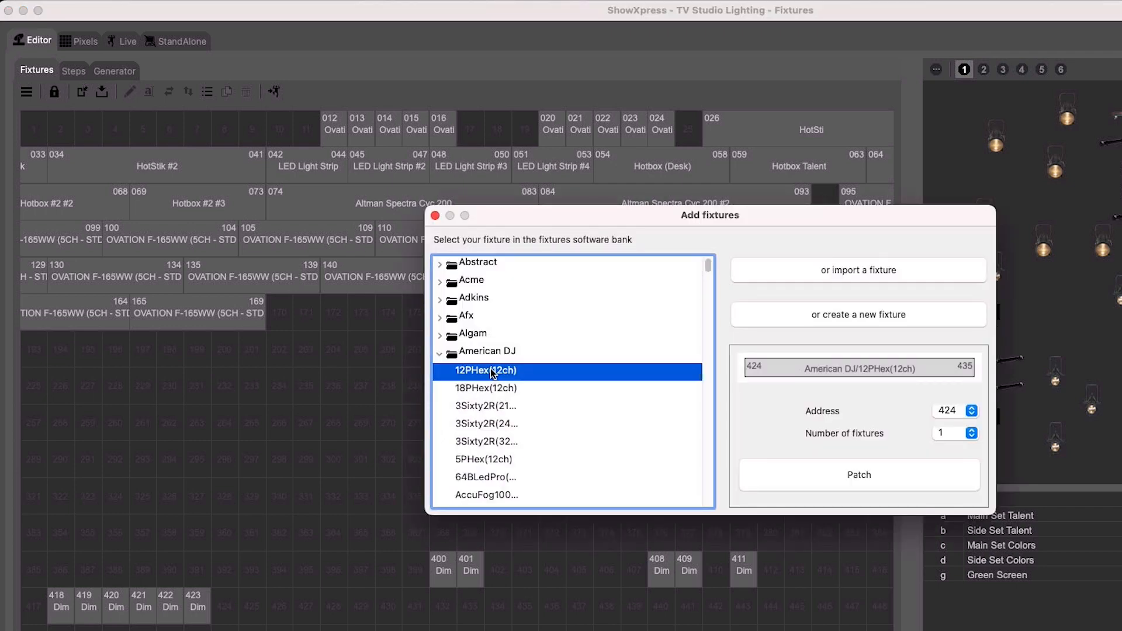
left_click(857, 474)
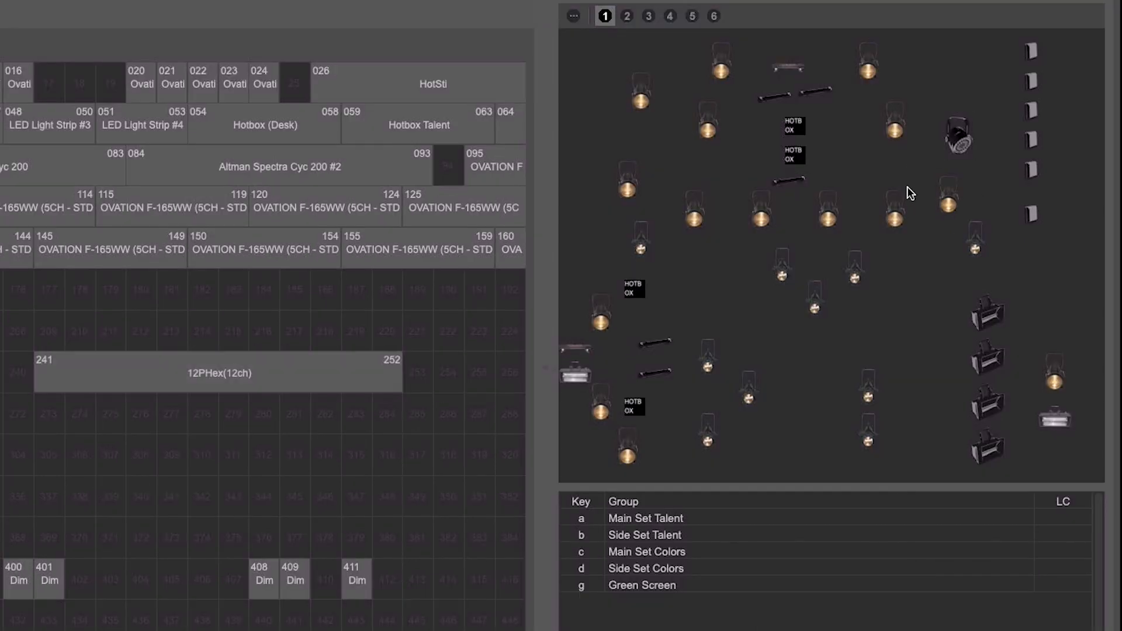
left_click(948, 196)
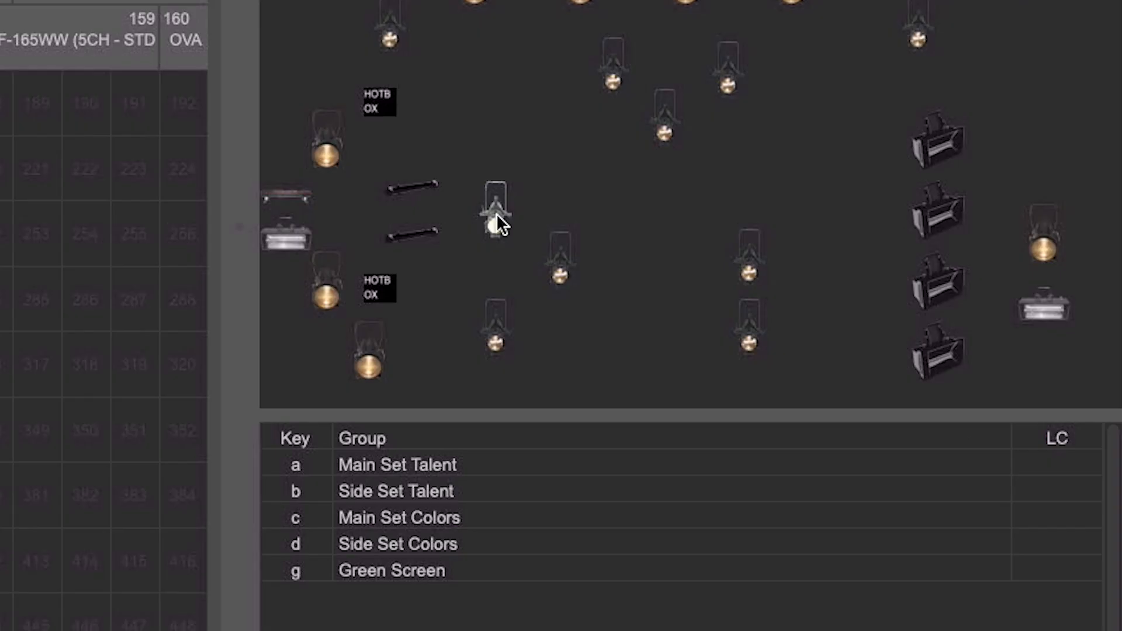
right_click(562, 261)
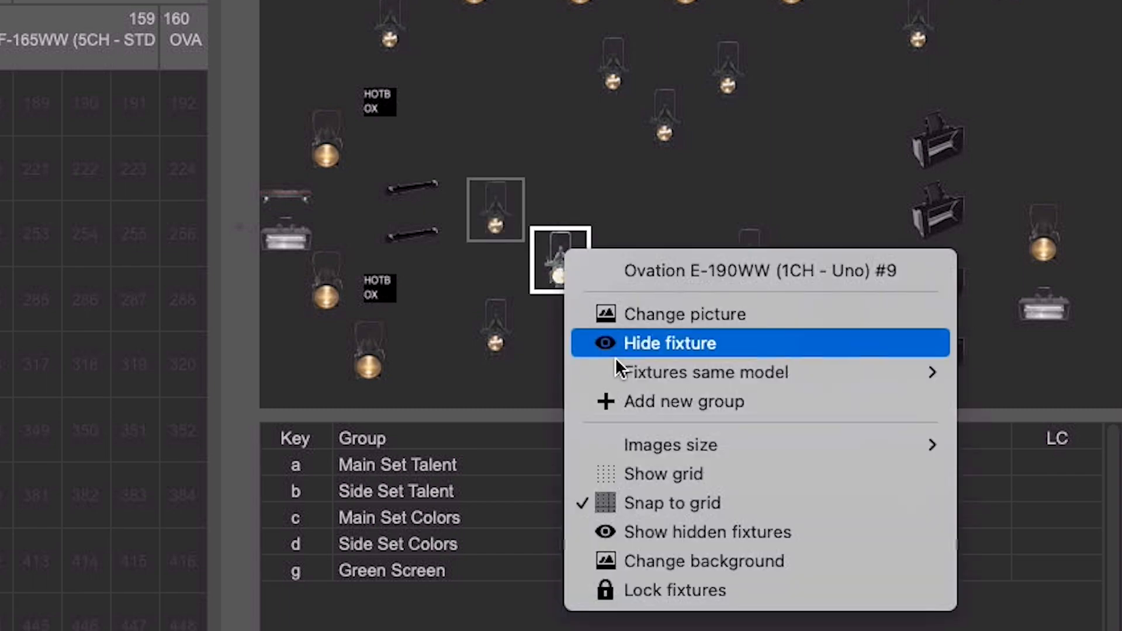
left_click(686, 401)
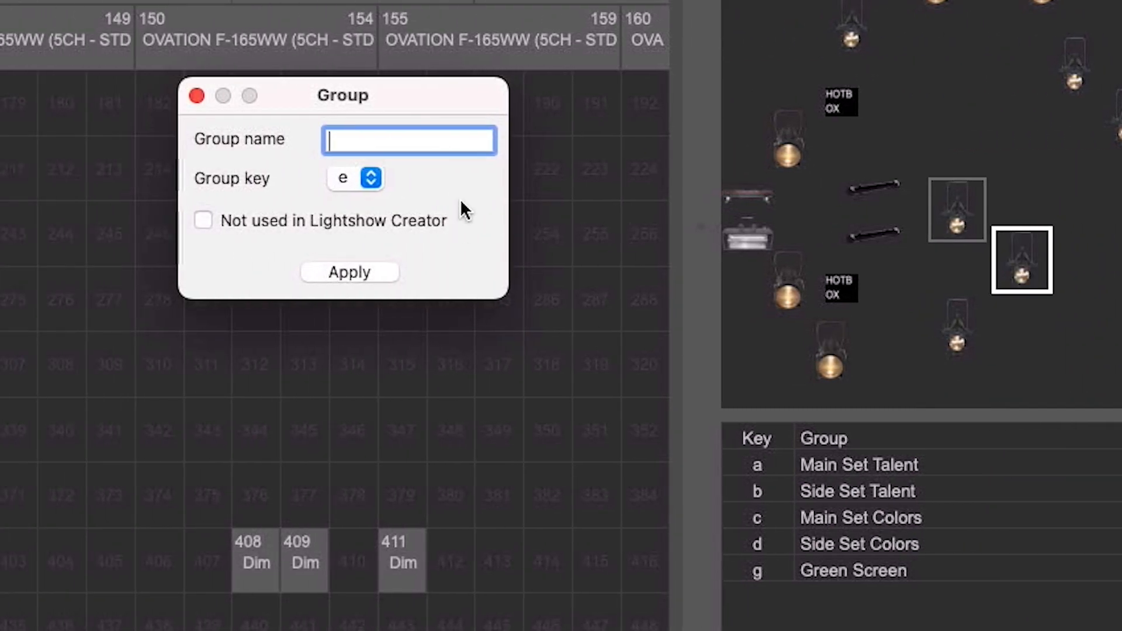
type("Group")
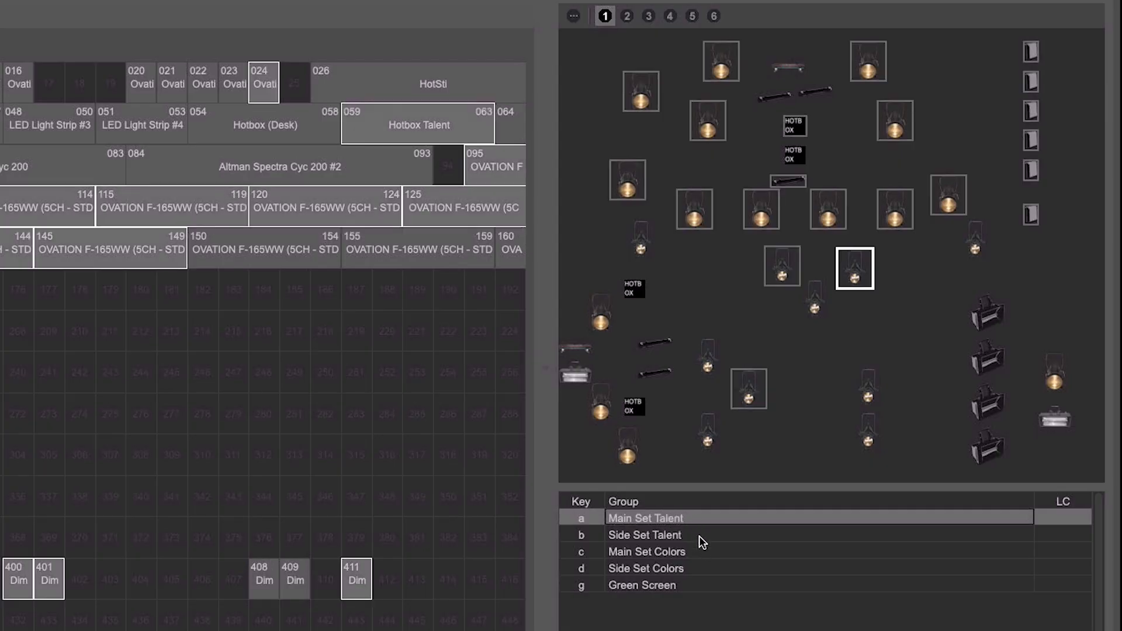
left_click(646, 552)
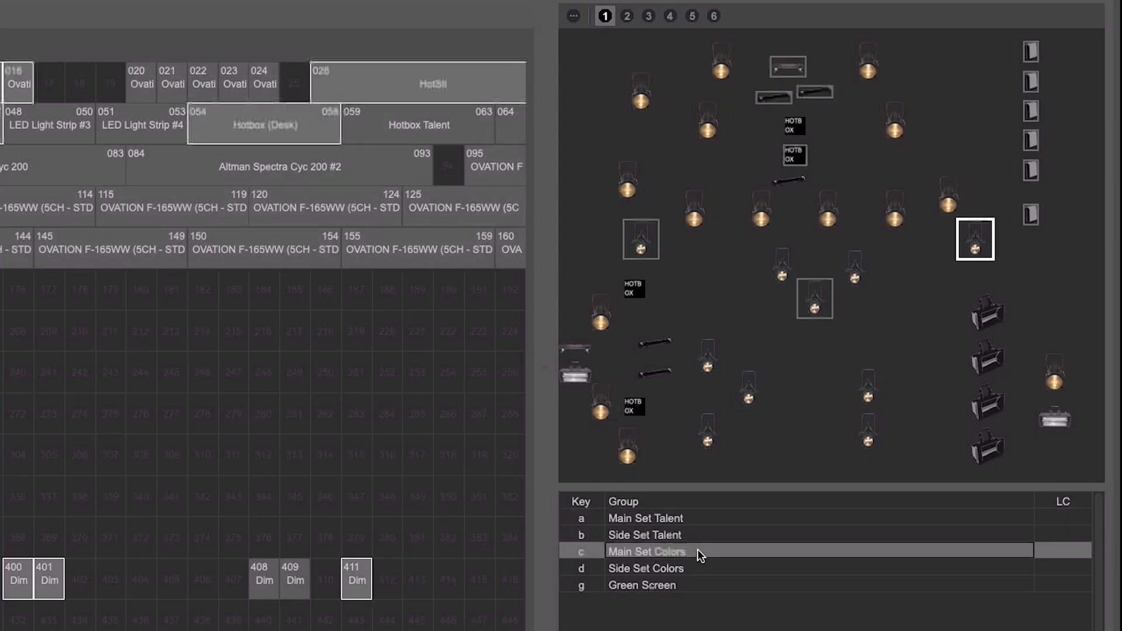
left_click(646, 568)
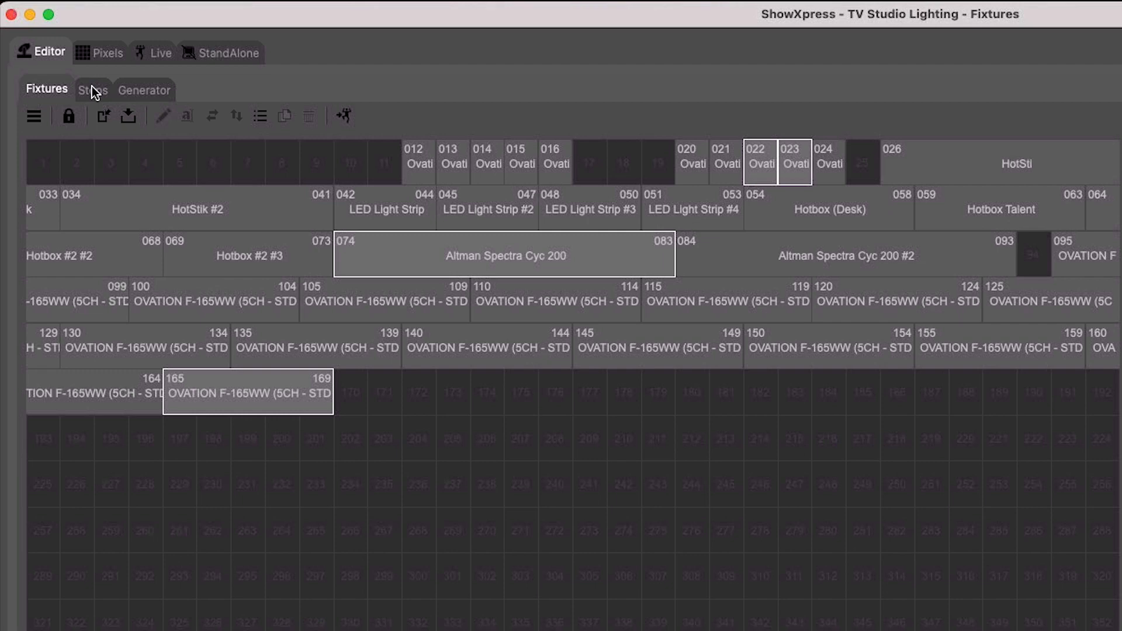
Show the Steps editor, glance at the Live button pages, and return to Editor
left_click(94, 90)
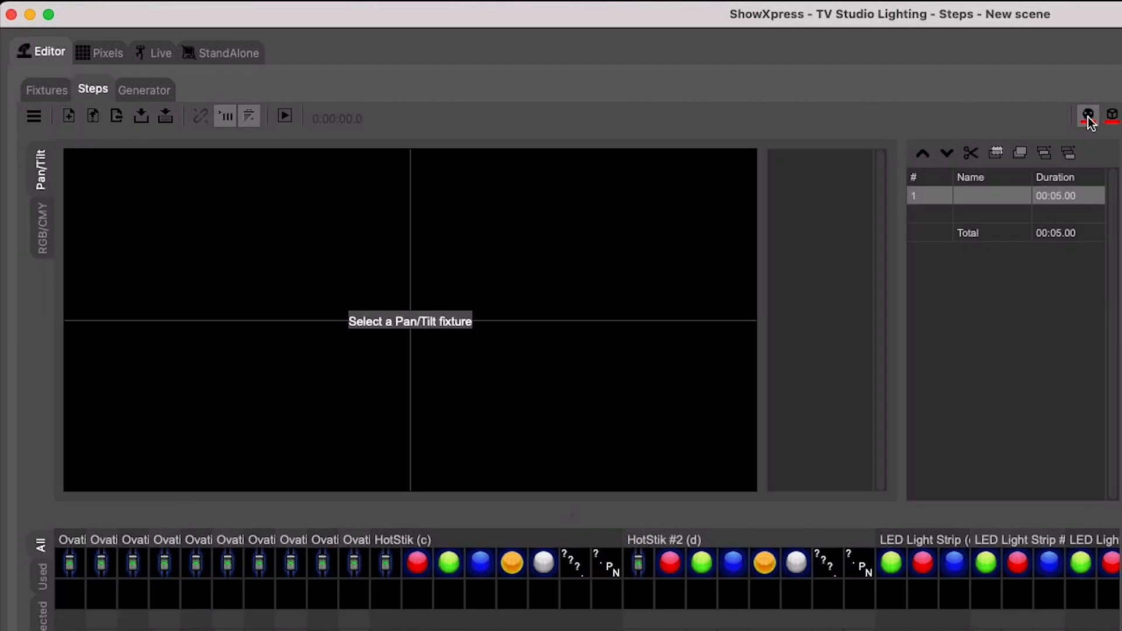
mouse_move(745, 118)
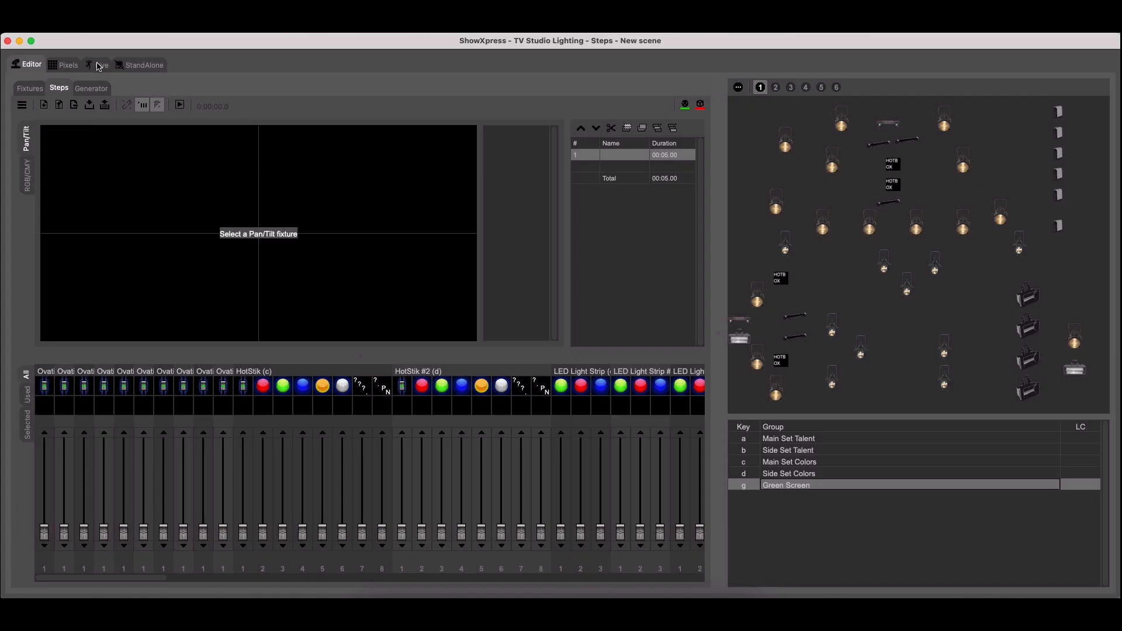
left_click(100, 65)
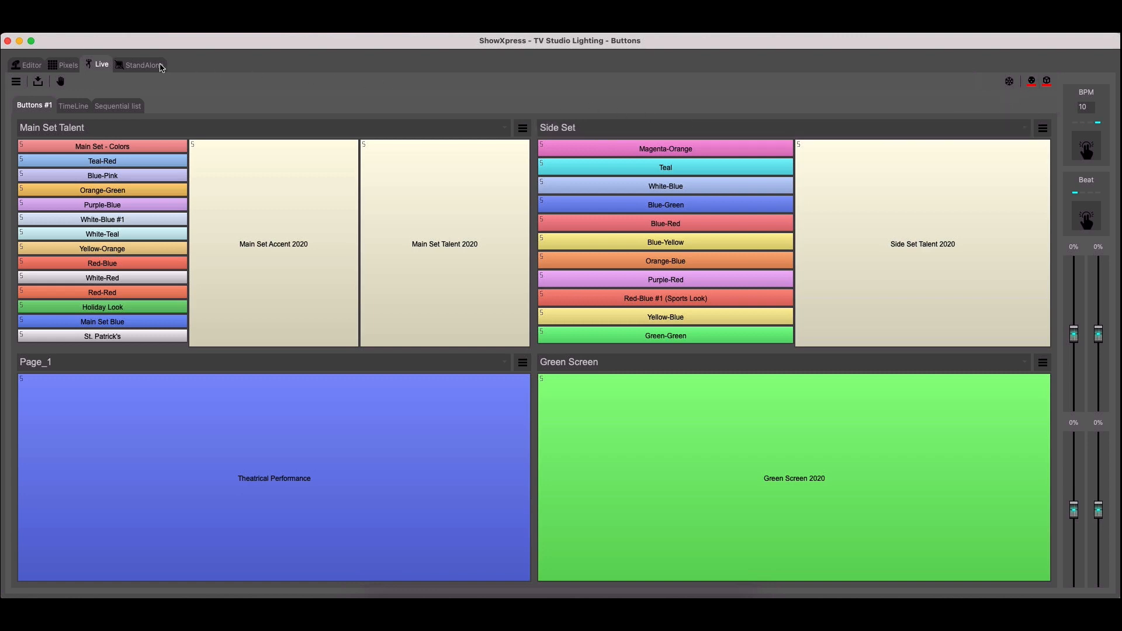
left_click(32, 64)
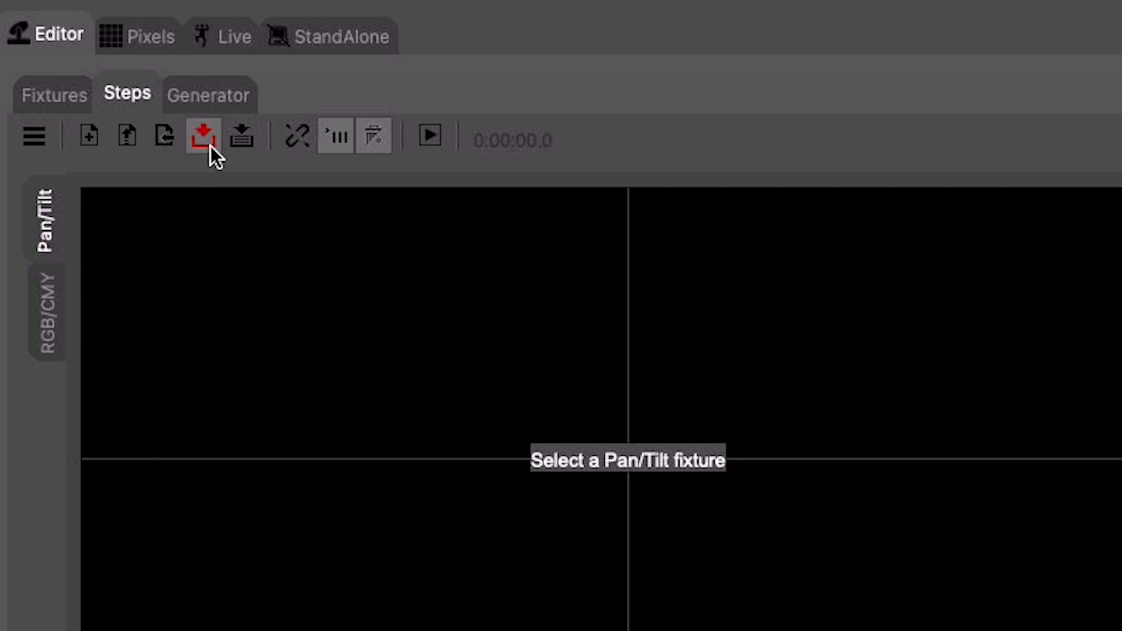
mouse_move(202, 135)
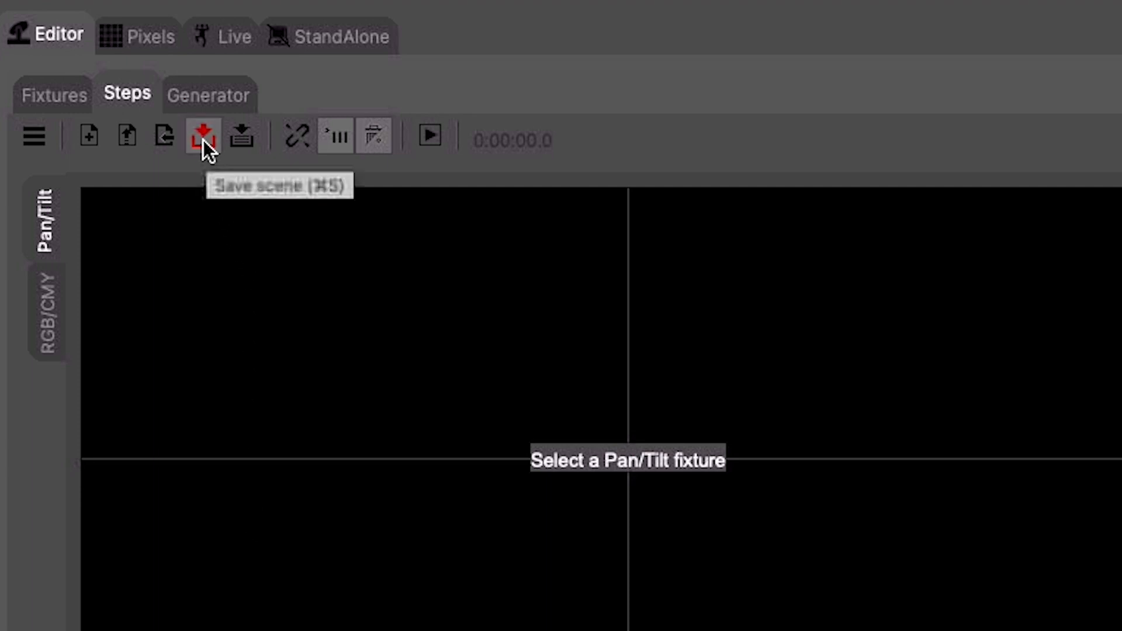
mouse_move(242, 136)
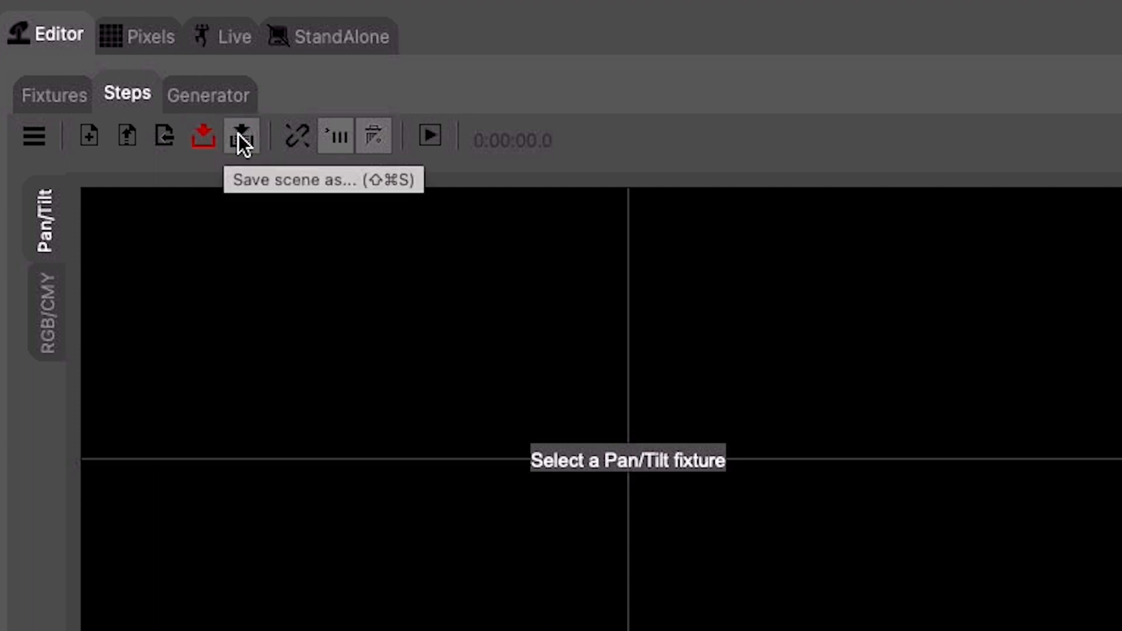
Save the new Steps scene as 'Test Scene' in the scenes folder
left_click(242, 136)
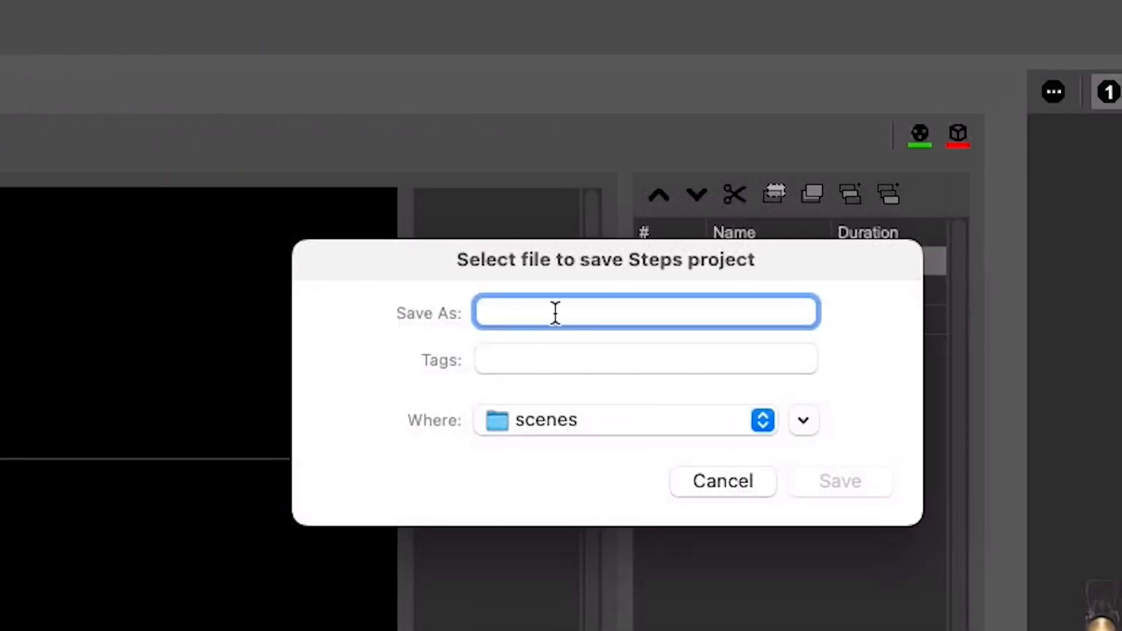
type("Test")
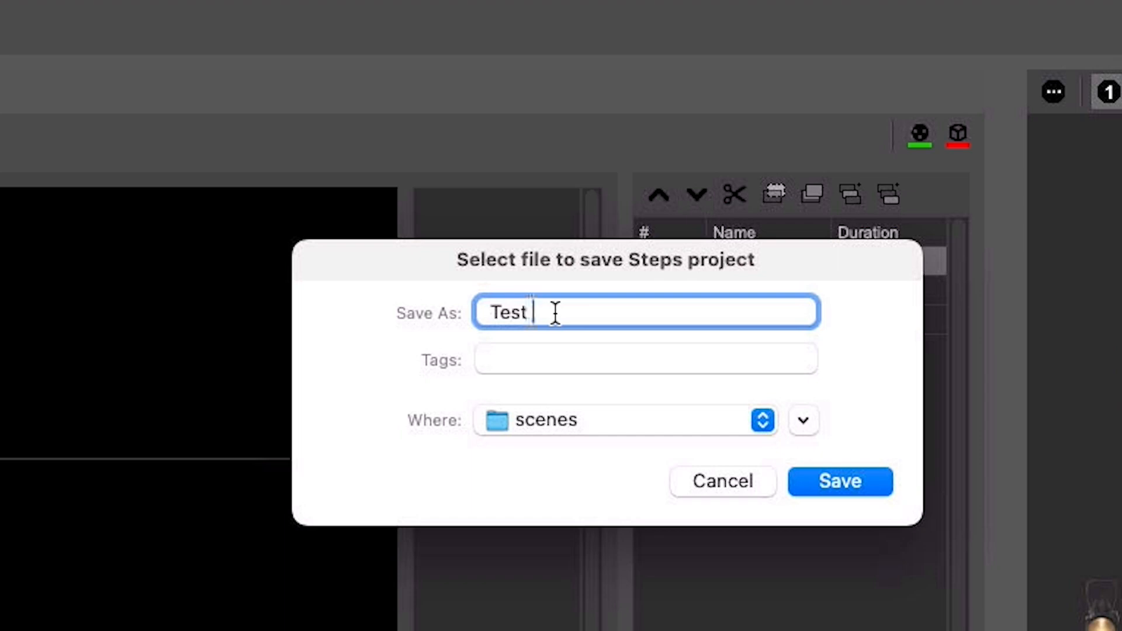
type("Scene")
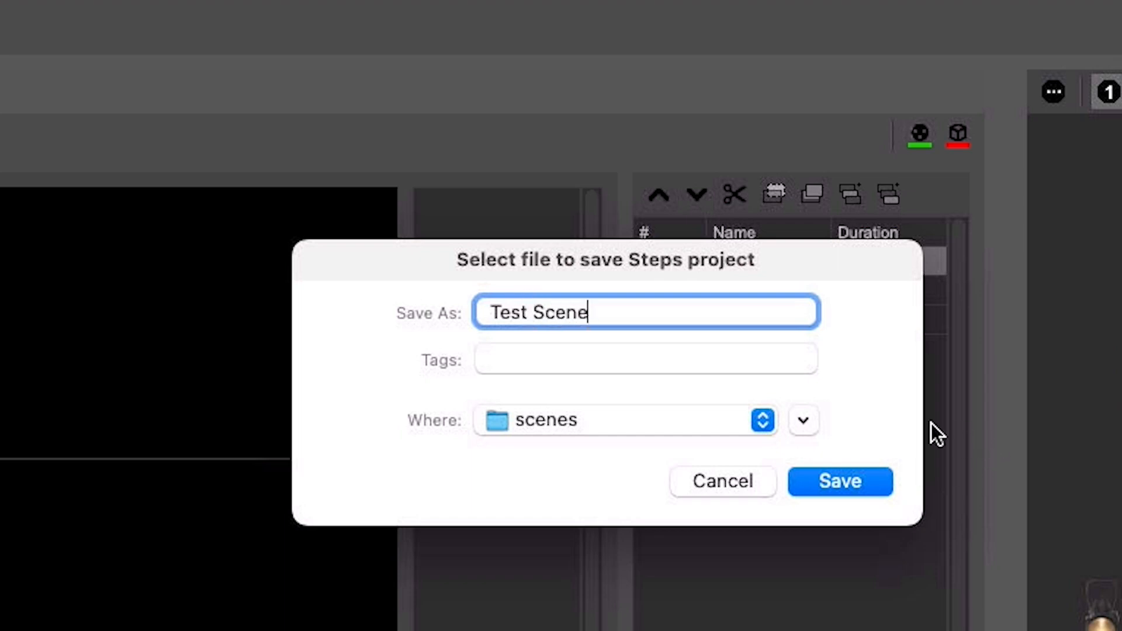
left_click(839, 480)
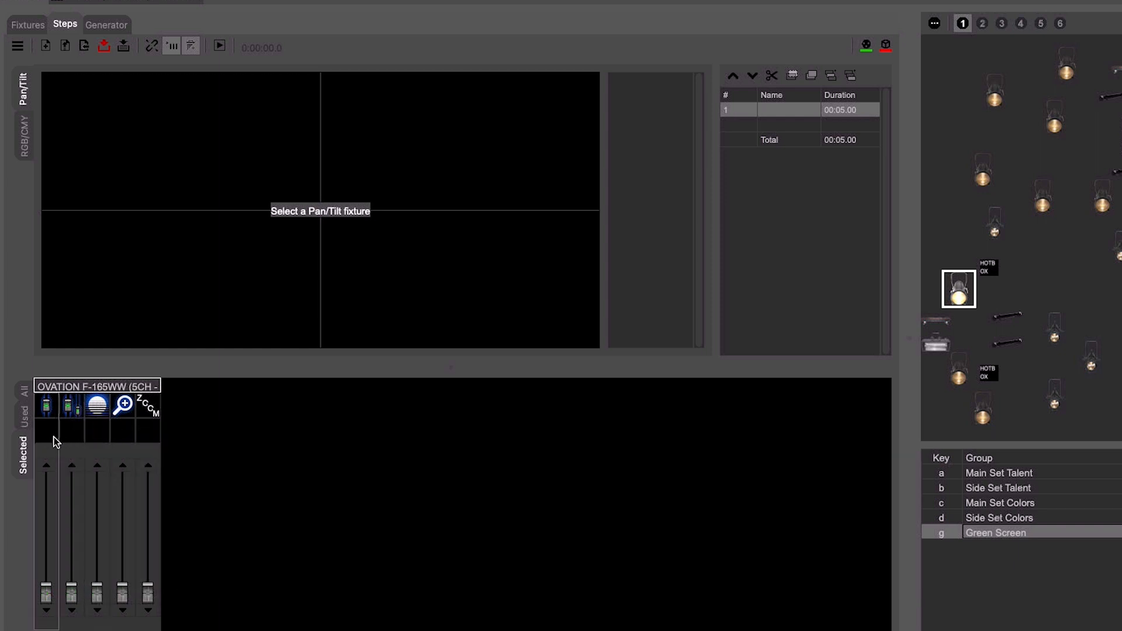
mouse_move(749, 472)
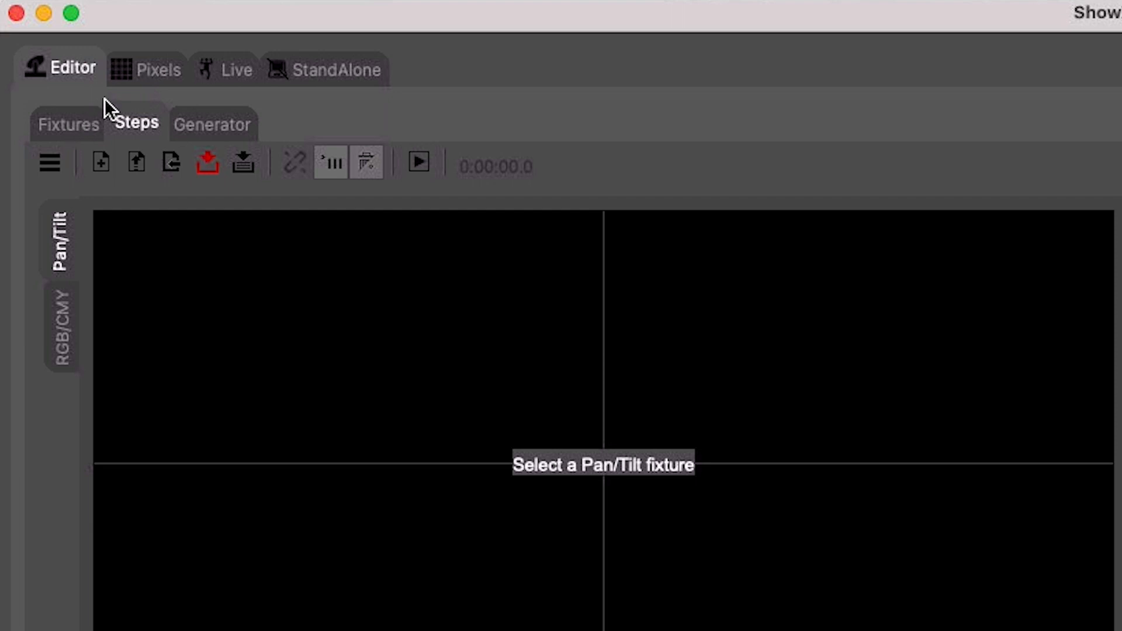
Add the Background Mode.scex Steps scene as a button on the Main Set Talent page
left_click(236, 69)
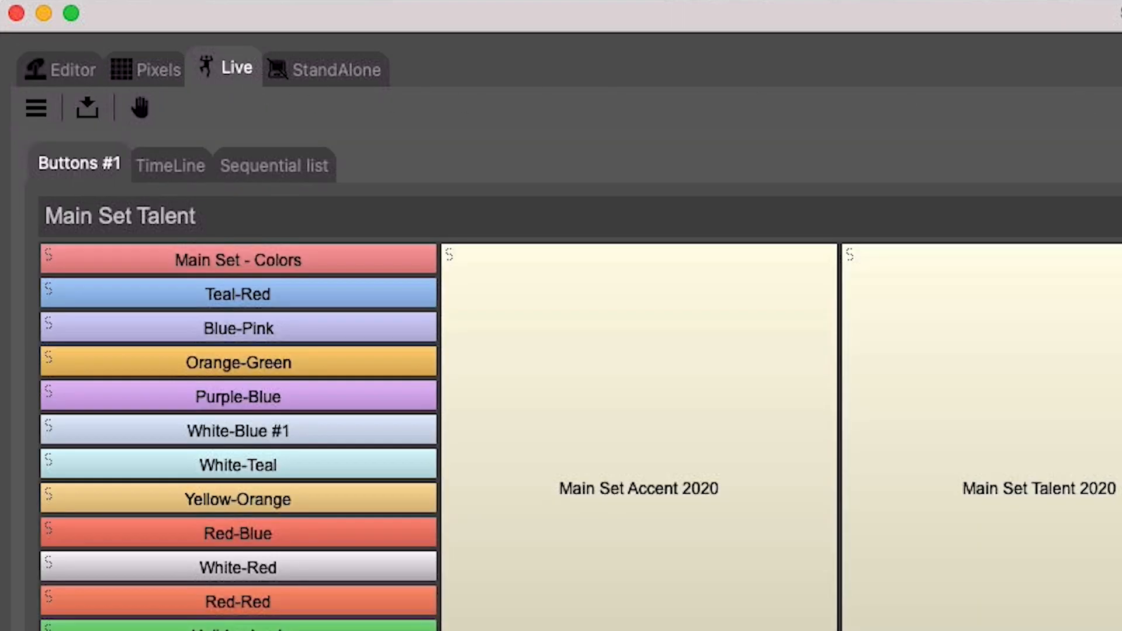
left_click(676, 69)
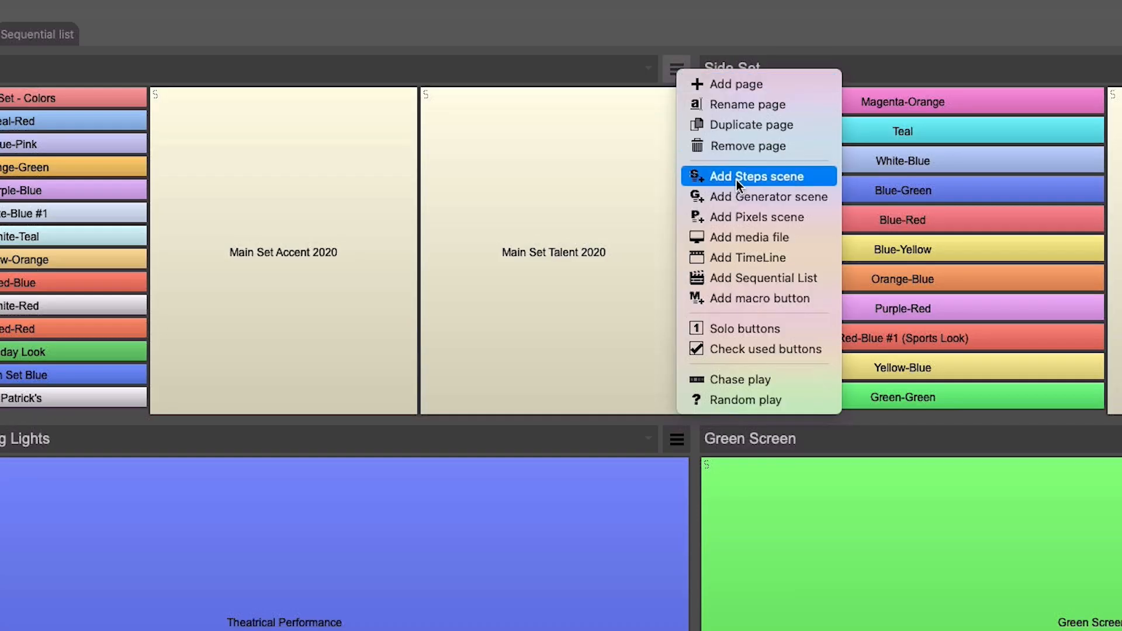
left_click(750, 237)
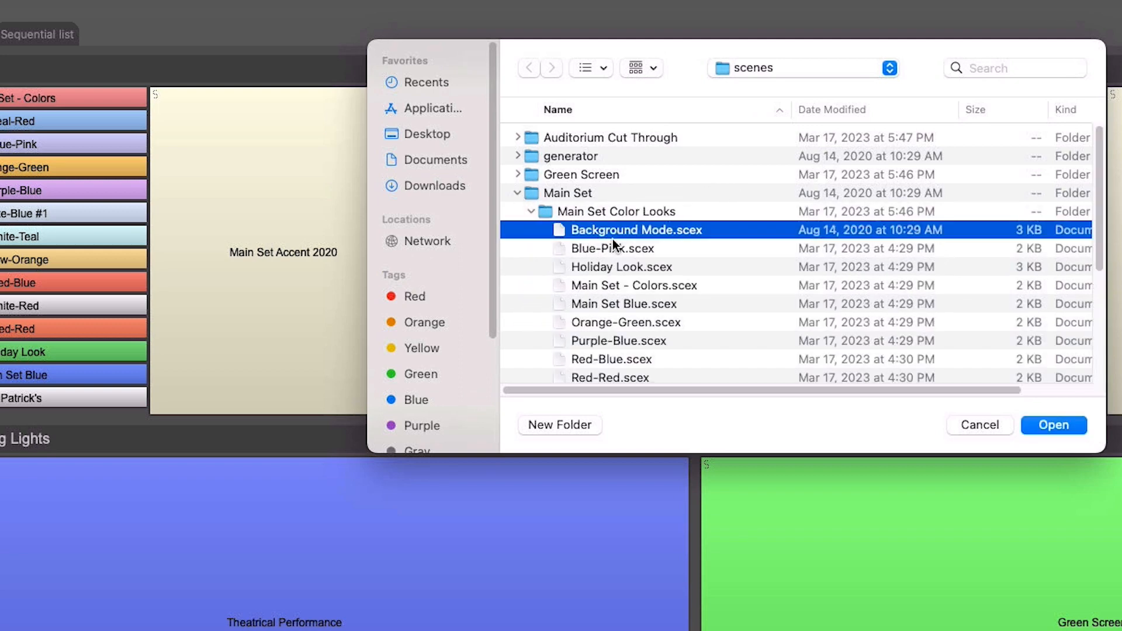
left_click(1053, 424)
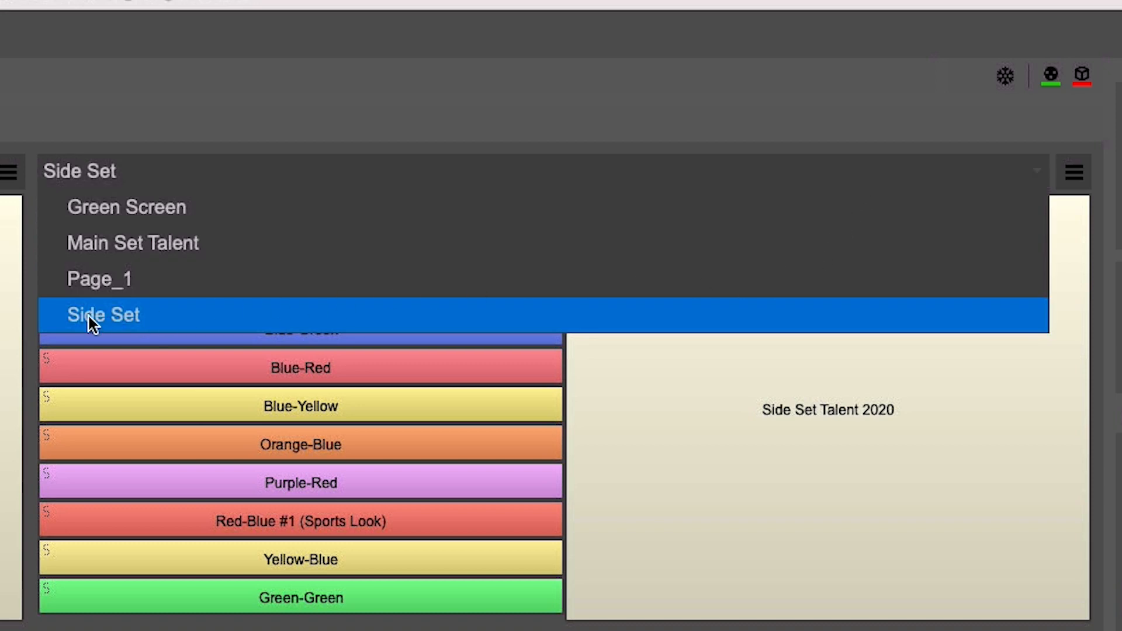
mouse_move(125, 268)
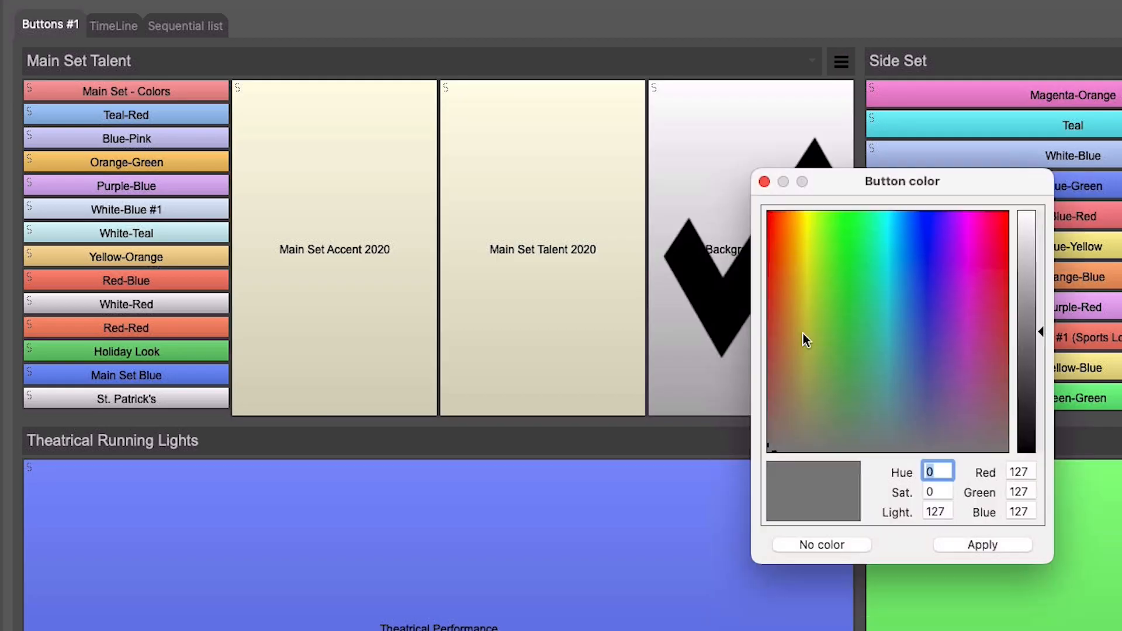
mouse_move(927, 299)
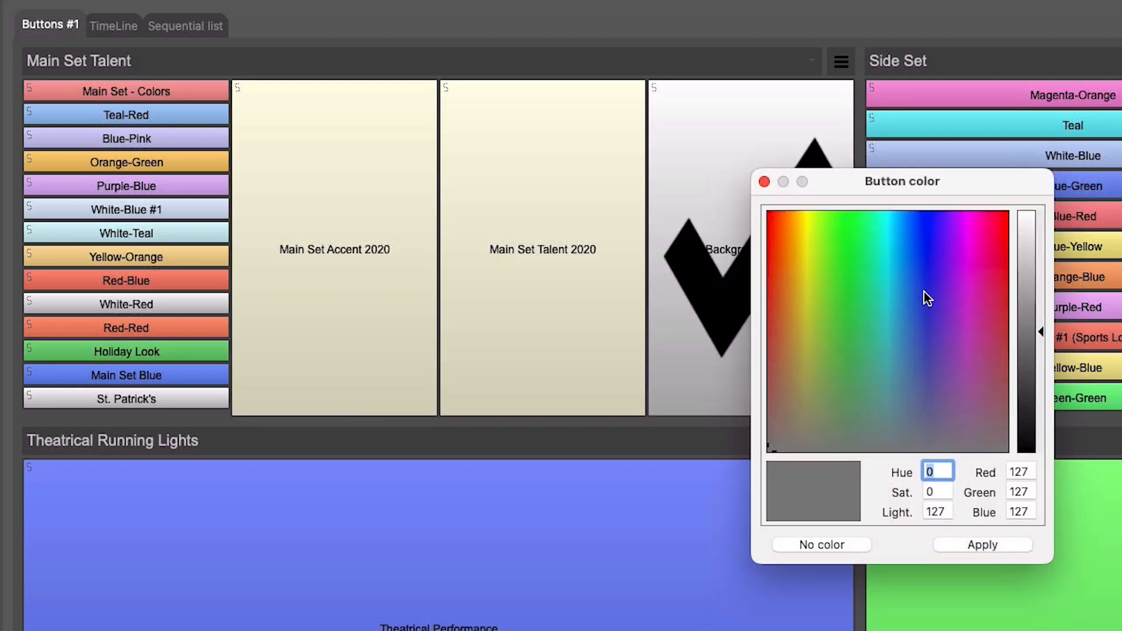
Colour the Background Mode button pink-purple and dismiss the Move Button window
left_click(965, 284)
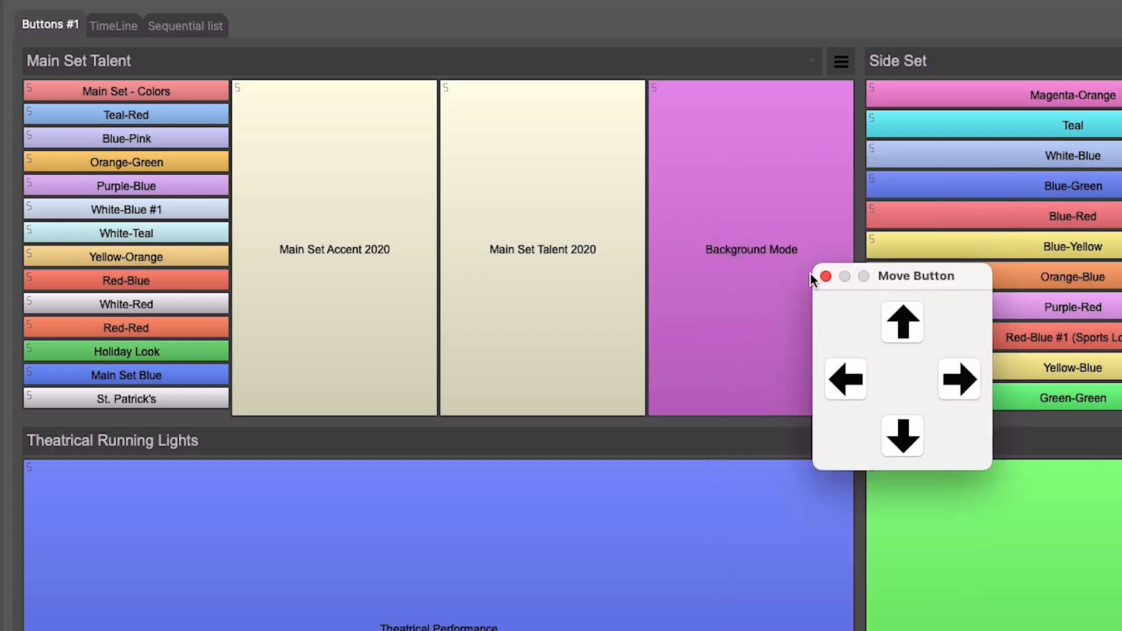
left_click(844, 380)
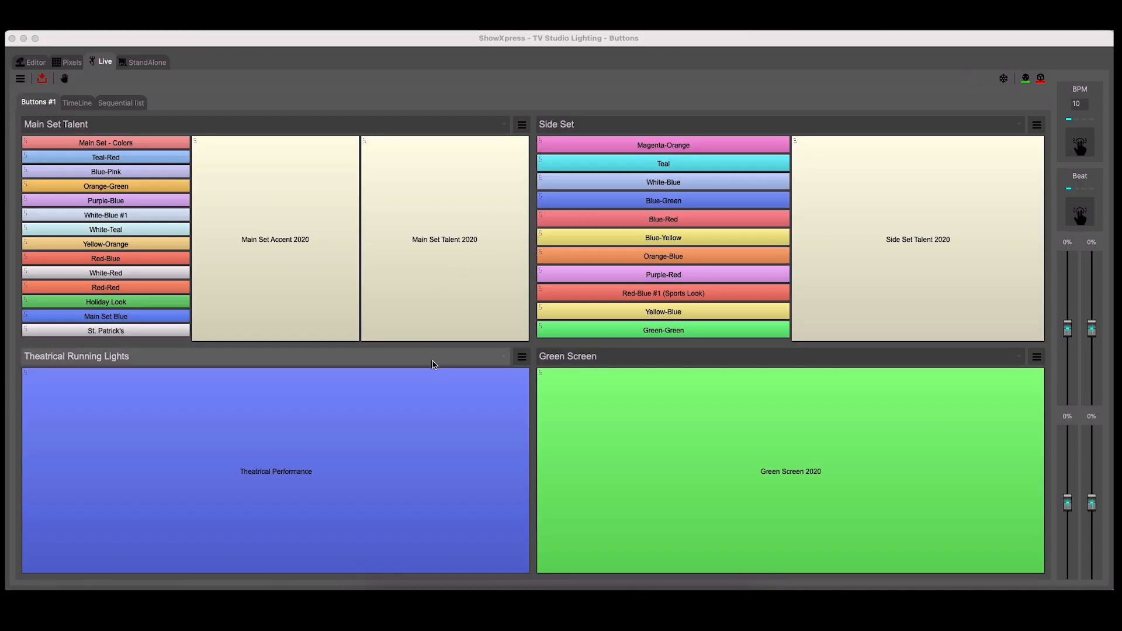
mouse_move(564, 411)
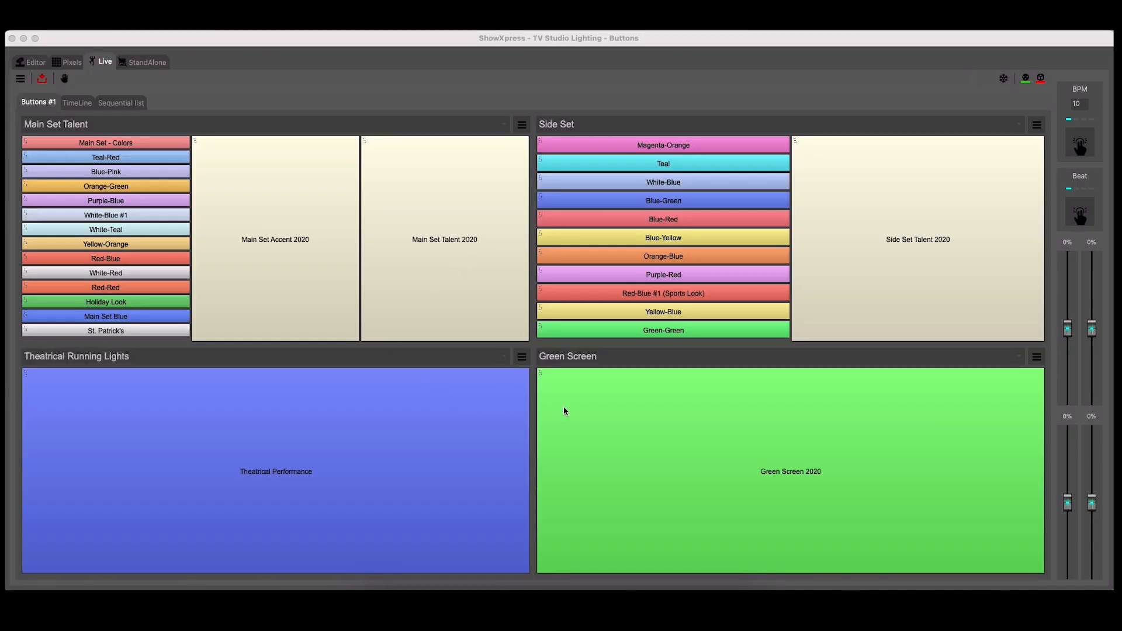
mouse_move(573, 407)
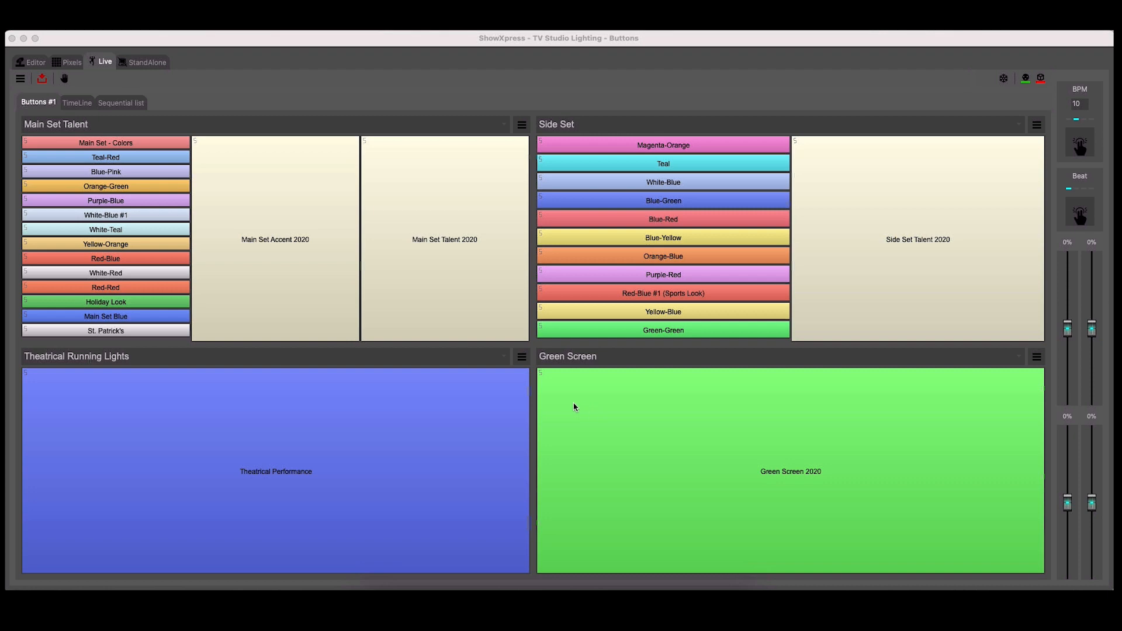
mouse_move(570, 391)
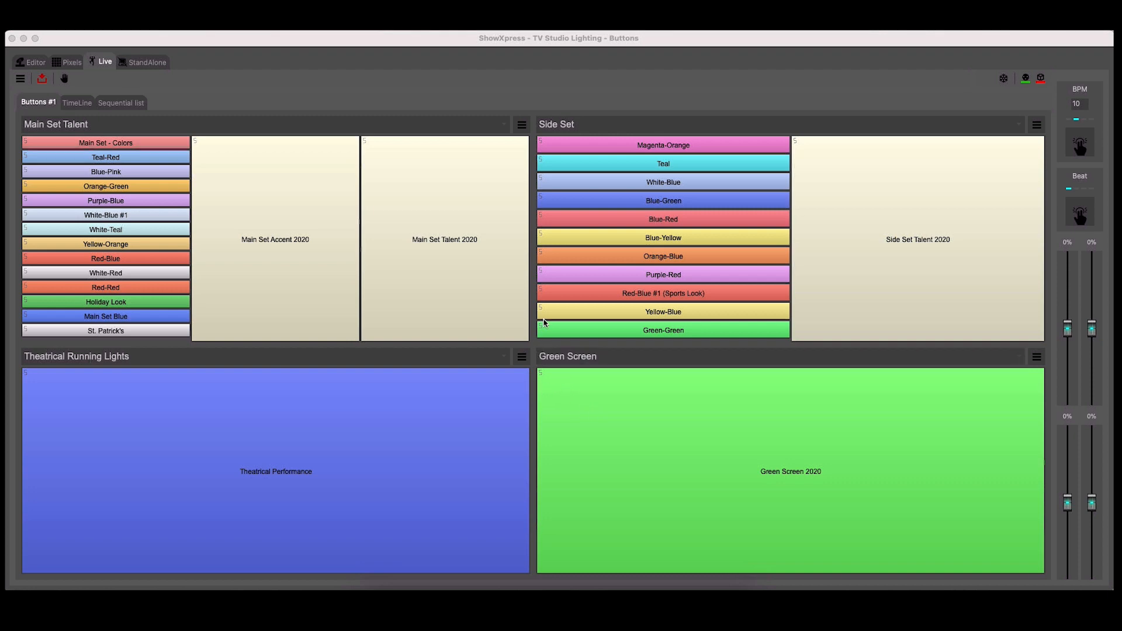
mouse_move(524, 345)
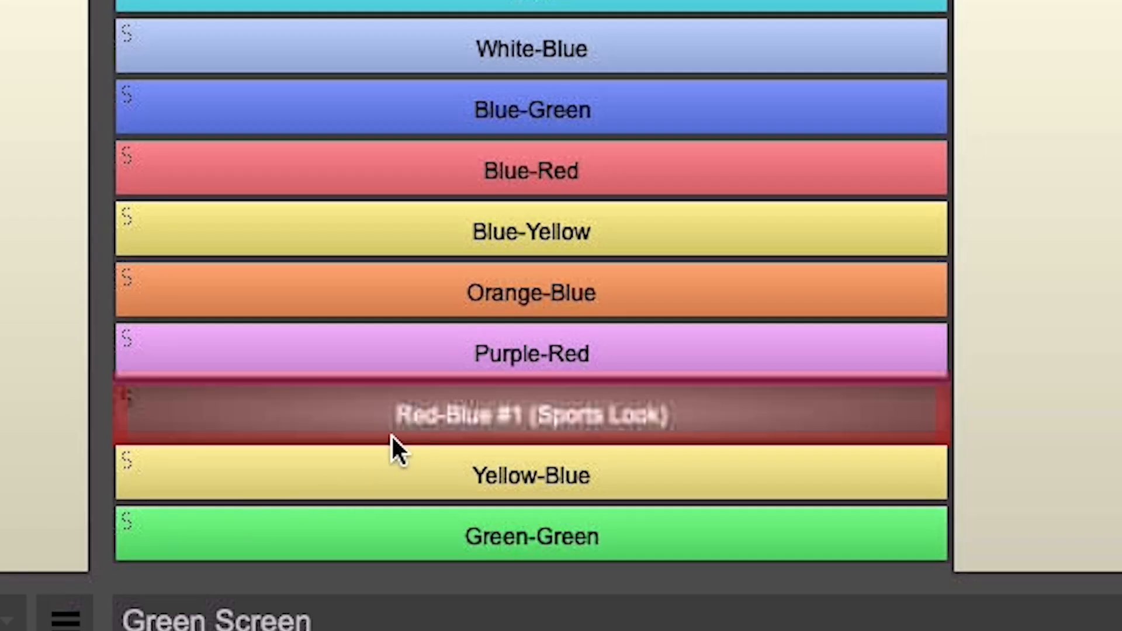
mouse_move(779, 441)
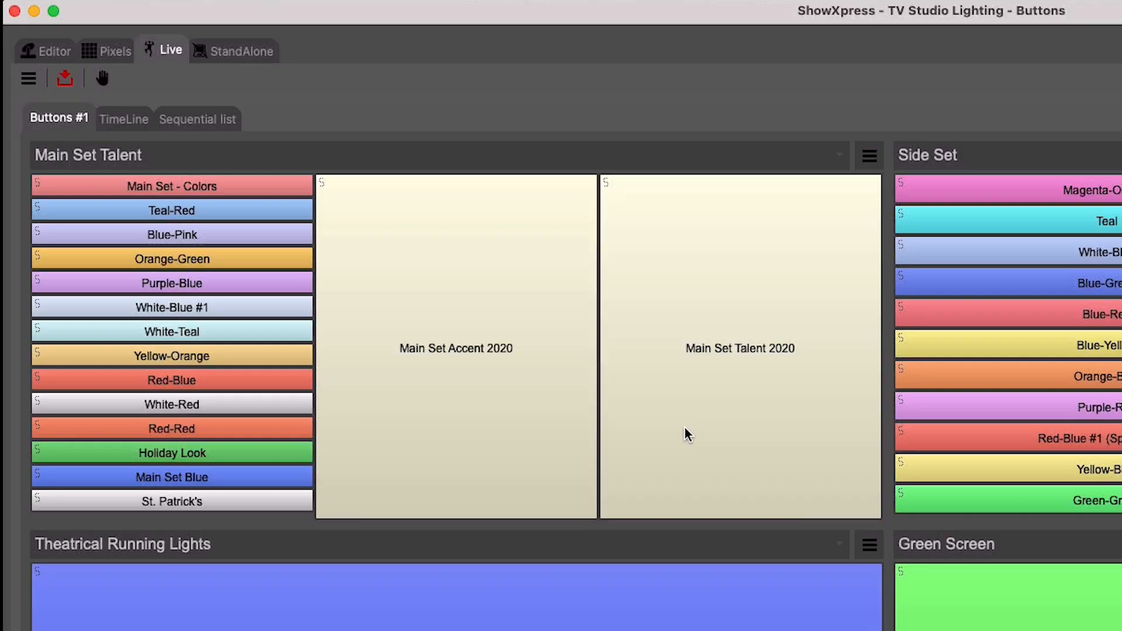
Trigger the Main Set Talent 2020, Main Set Accent 2020 and Main Set Blue presets
left_click(739, 348)
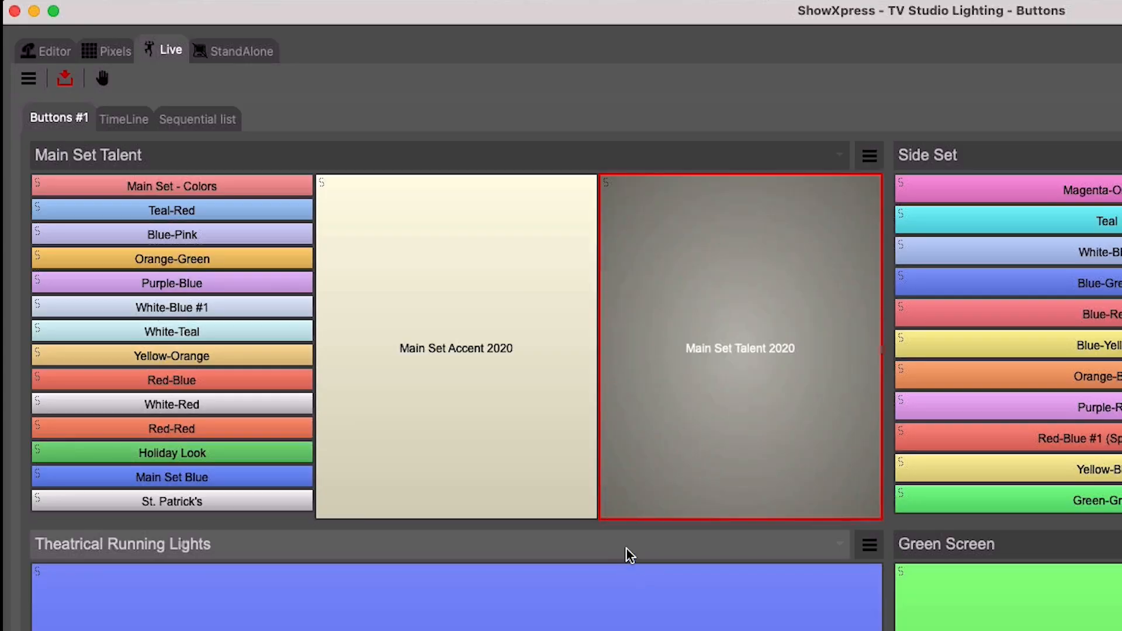
left_click(455, 349)
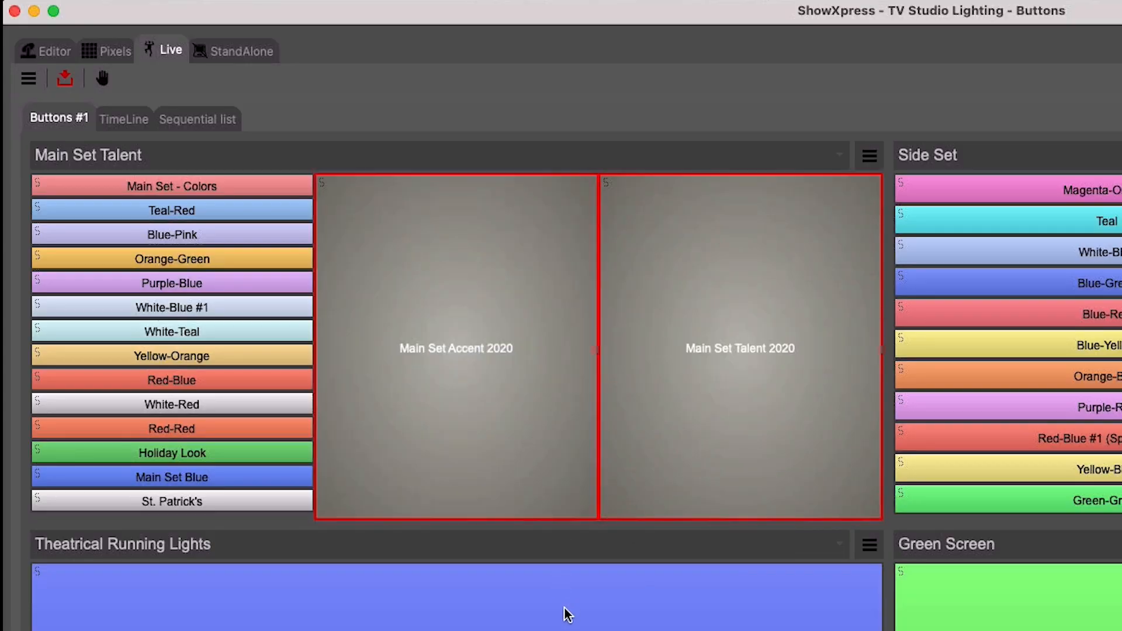
mouse_move(438, 521)
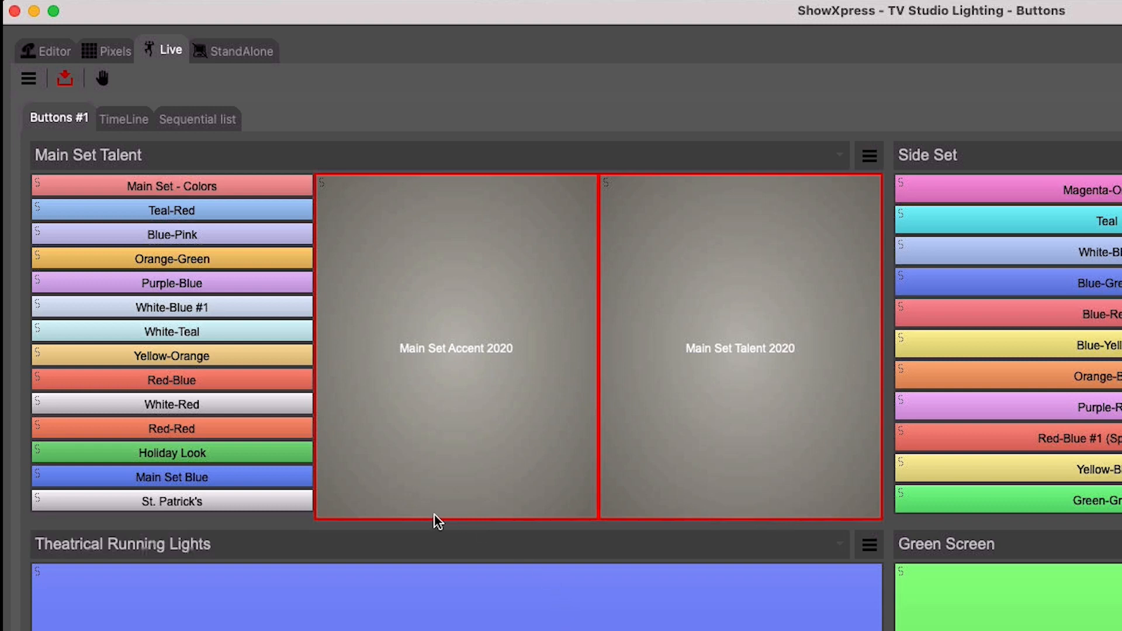
left_click(170, 477)
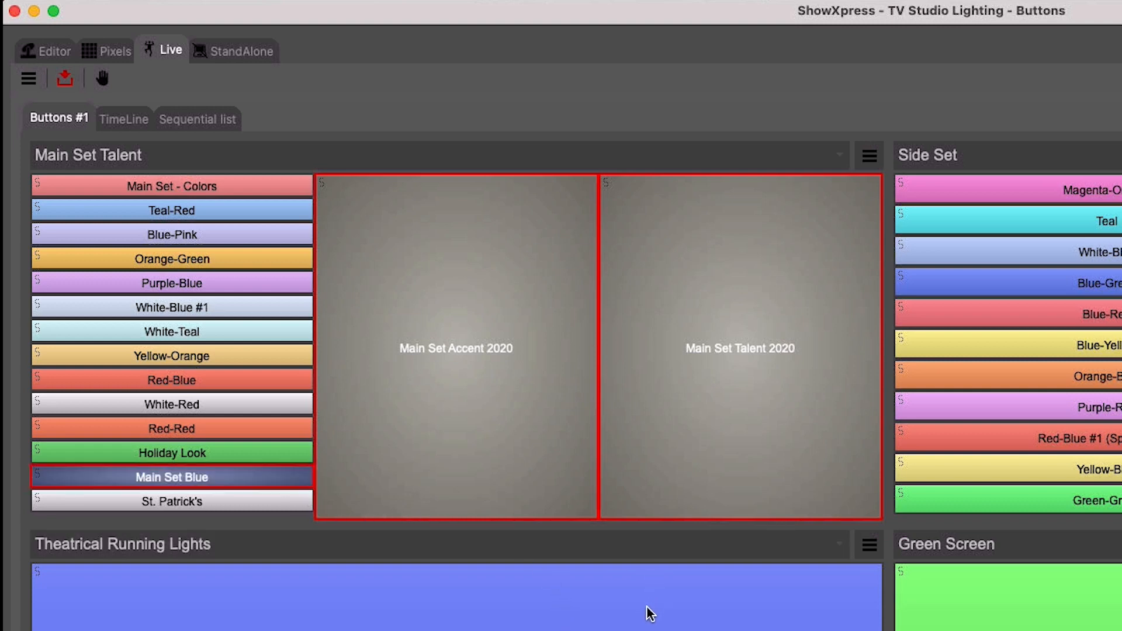
mouse_move(640, 617)
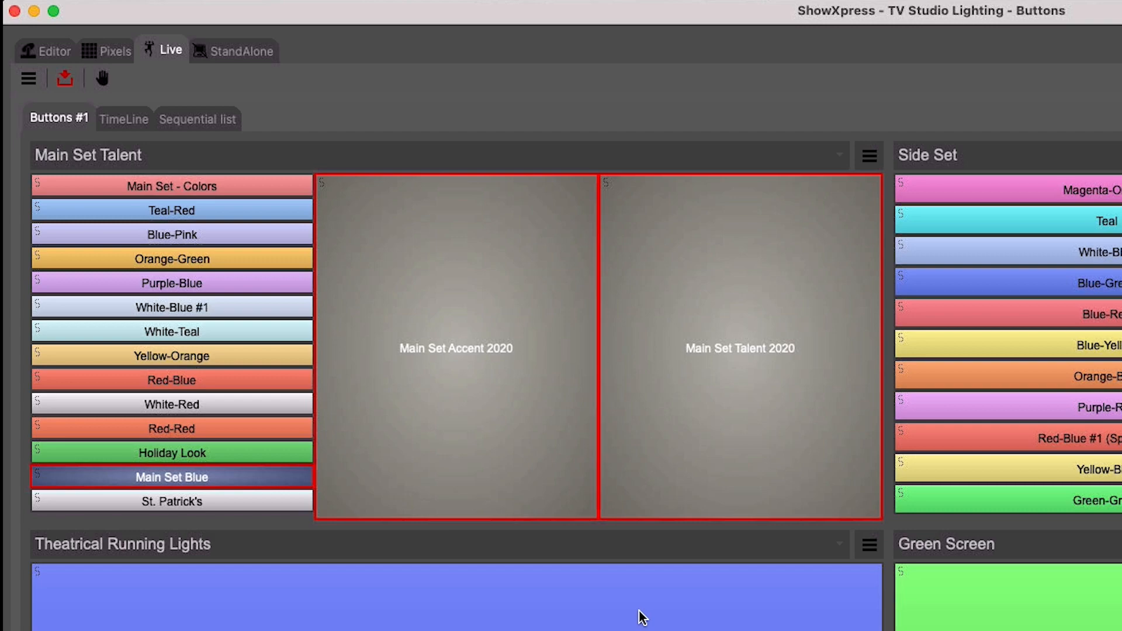
left_click(170, 477)
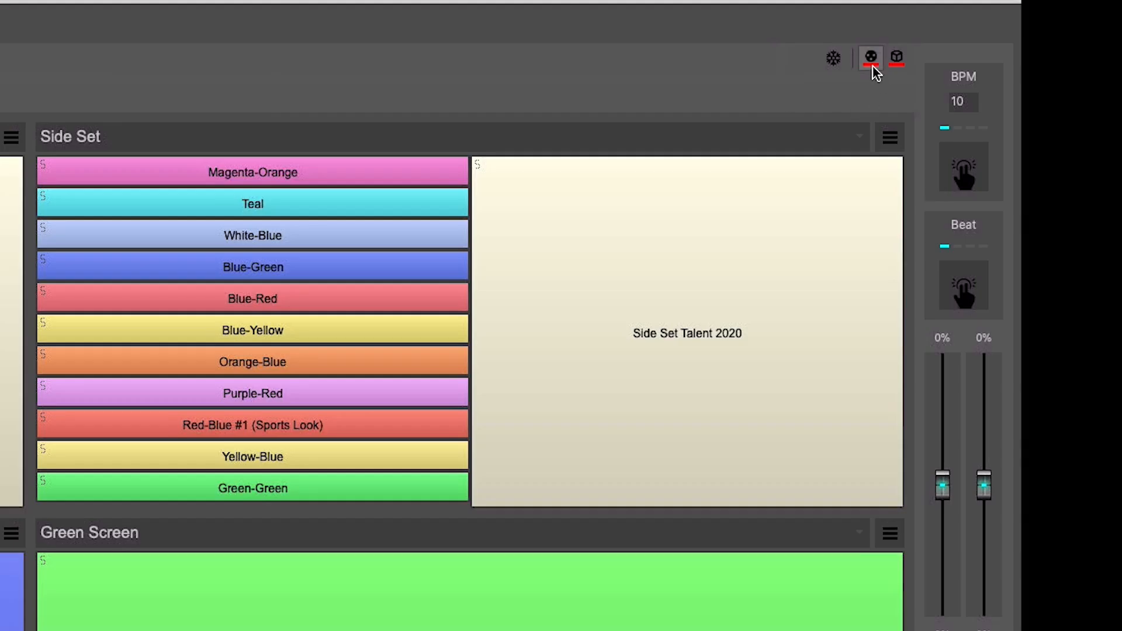
Force-save the Live pages and buttons layout from the toolbar
left_click(870, 57)
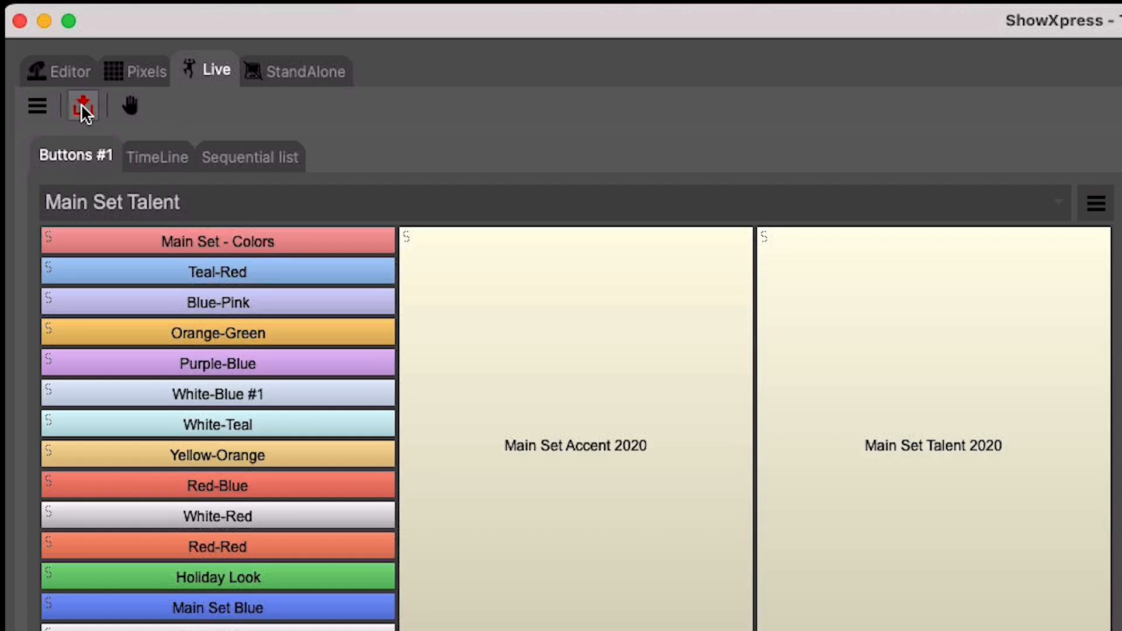
mouse_move(82, 107)
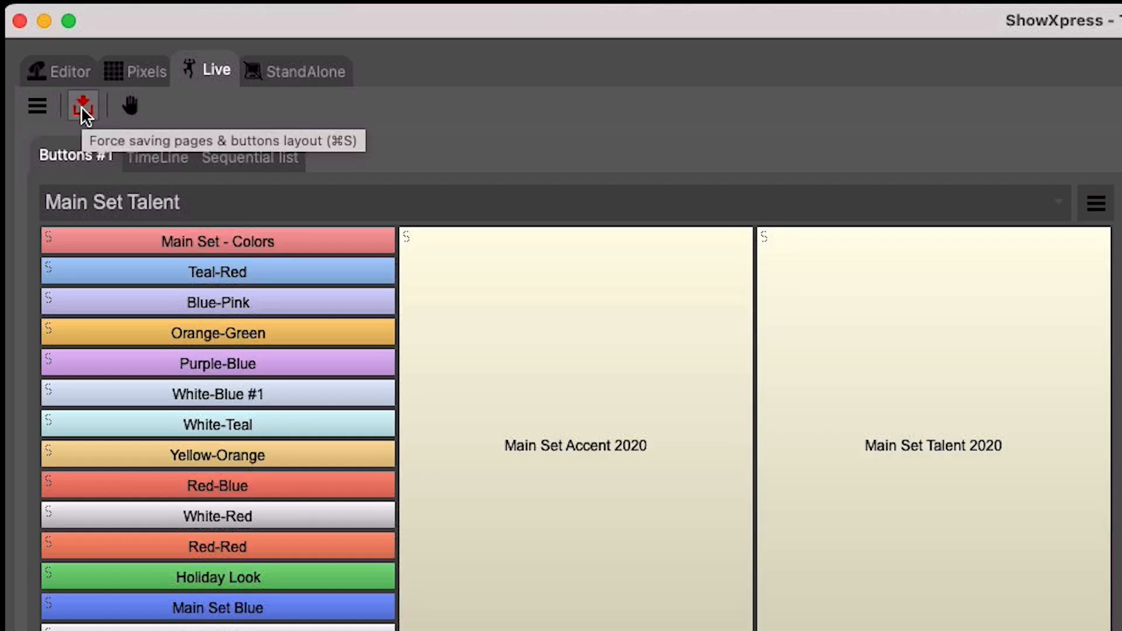
mouse_move(482, 134)
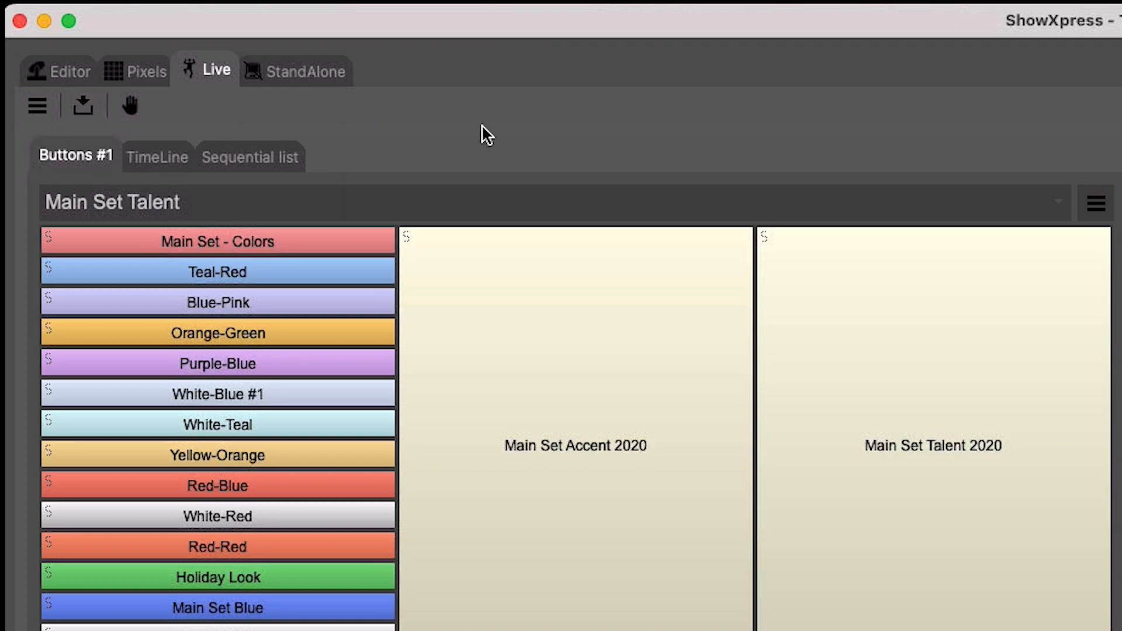